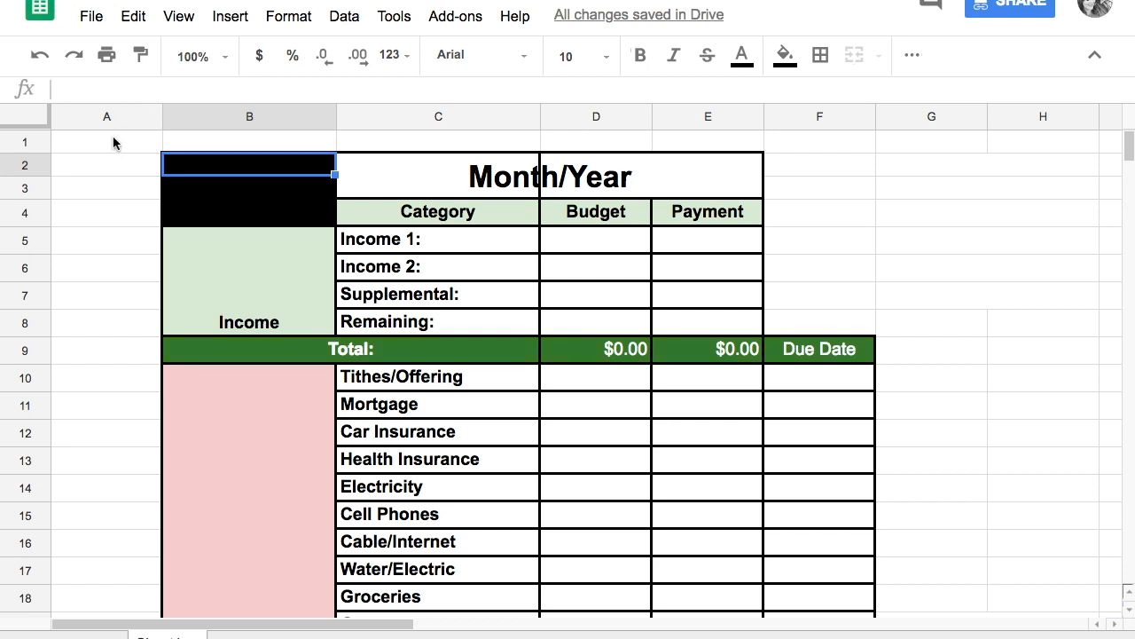
Step: Review the sheet, then unmerge and restore the merged Month/Year title cell
click(106, 142)
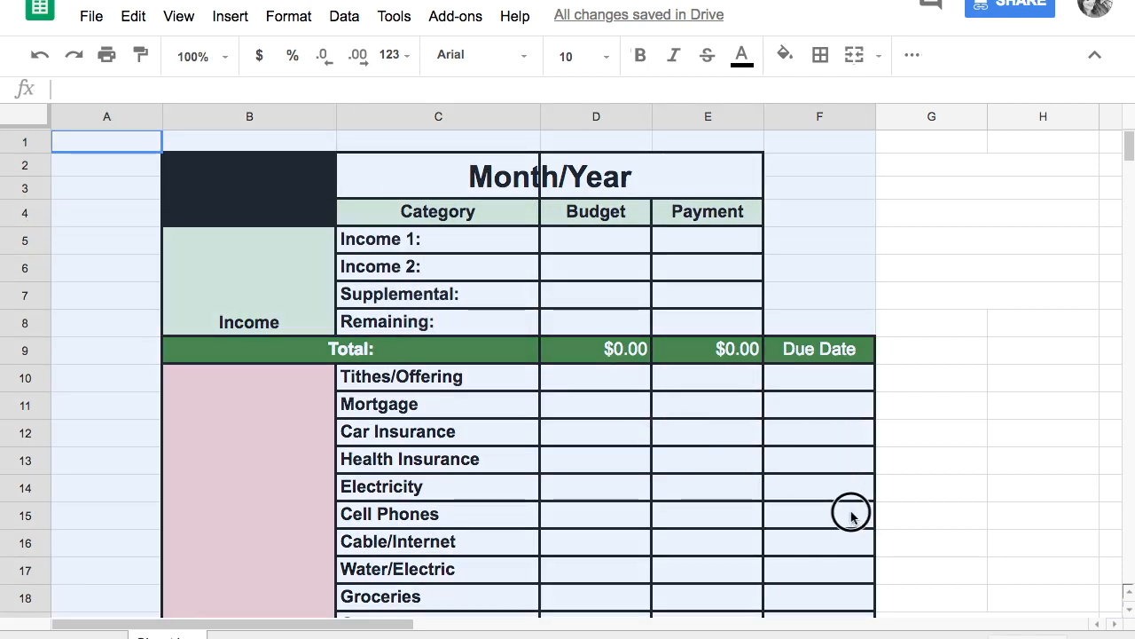
scroll(down, 3)
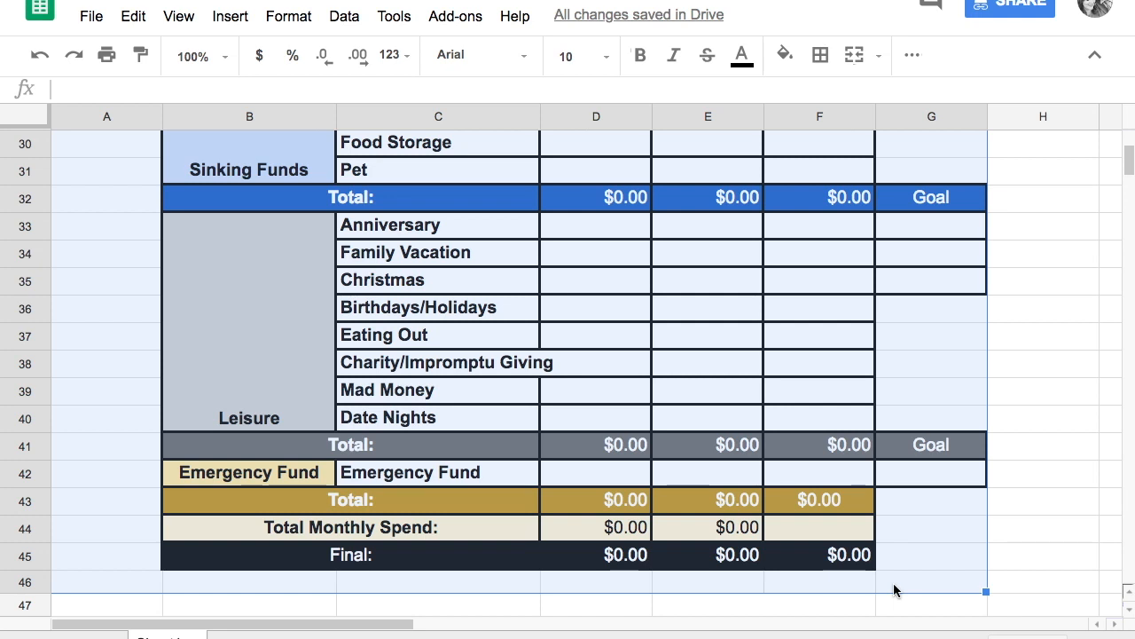
mouse_move(1015, 476)
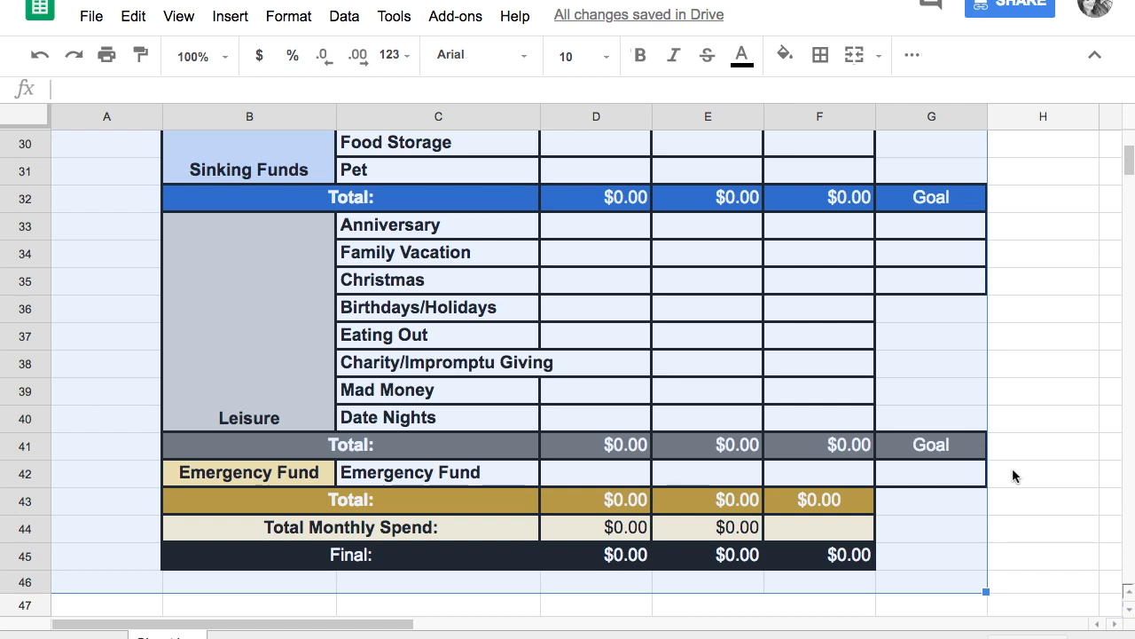
scroll(up, 3)
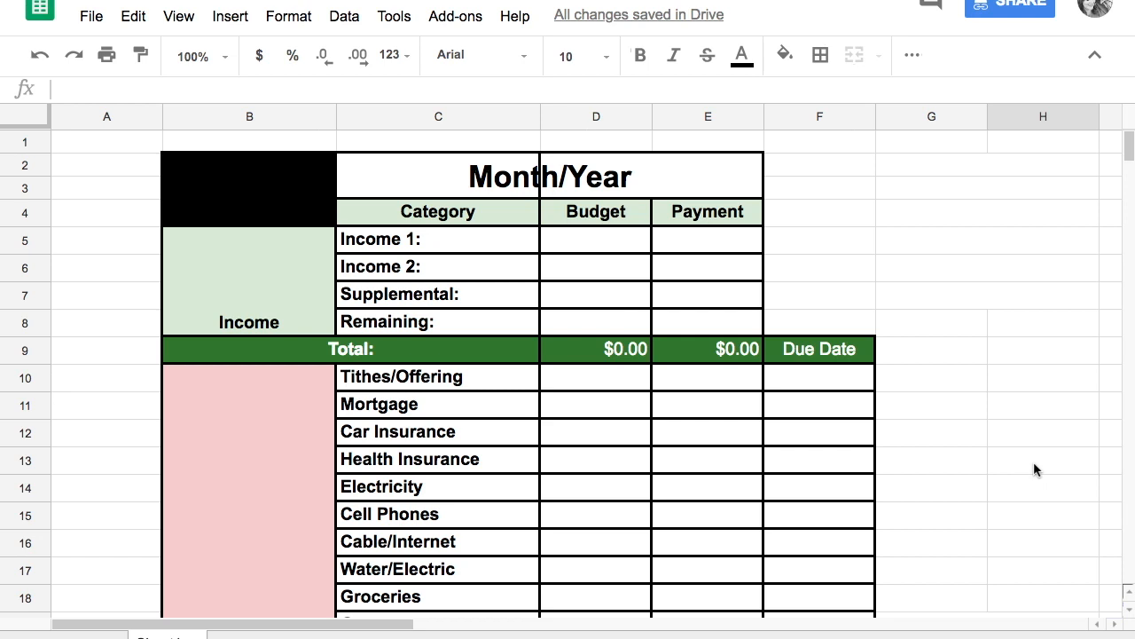
mouse_move(610, 261)
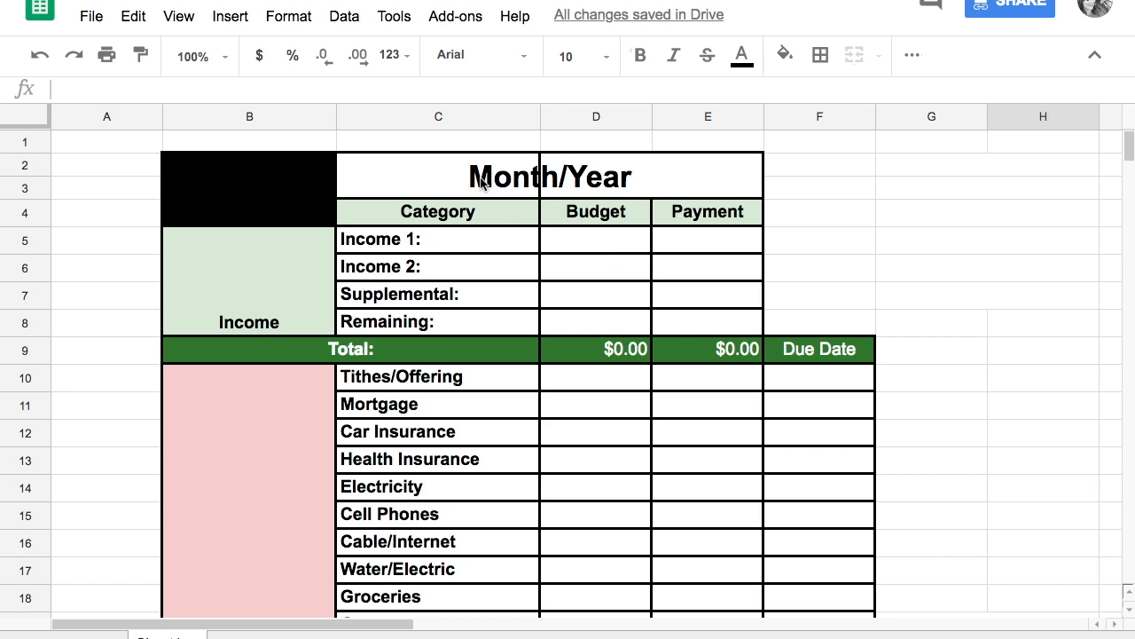
click(550, 176)
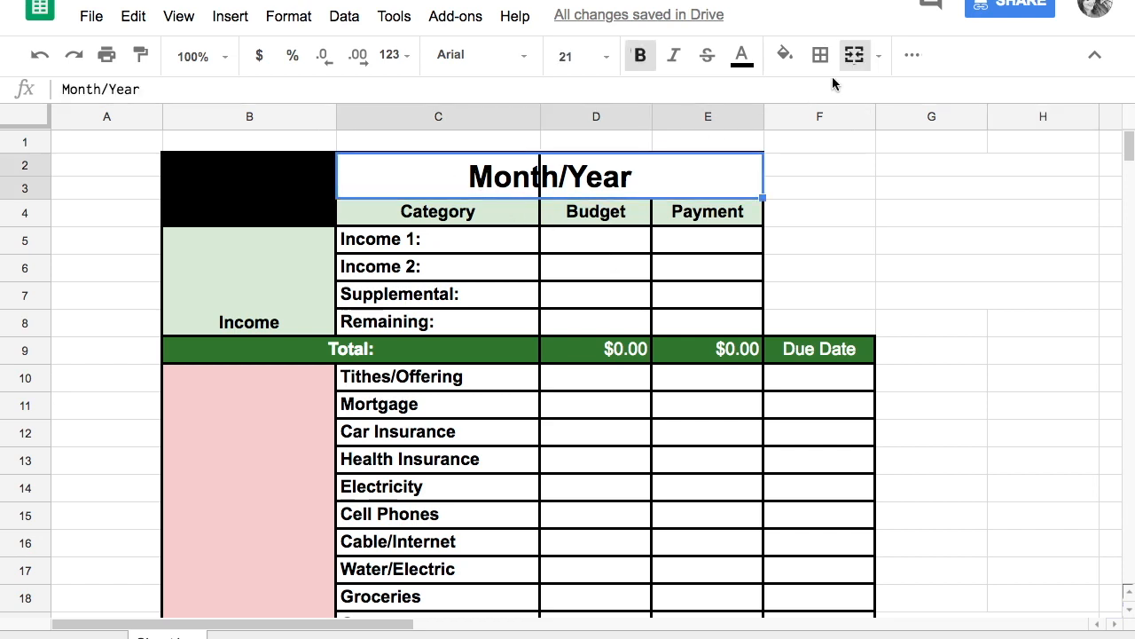
mouse_move(853, 55)
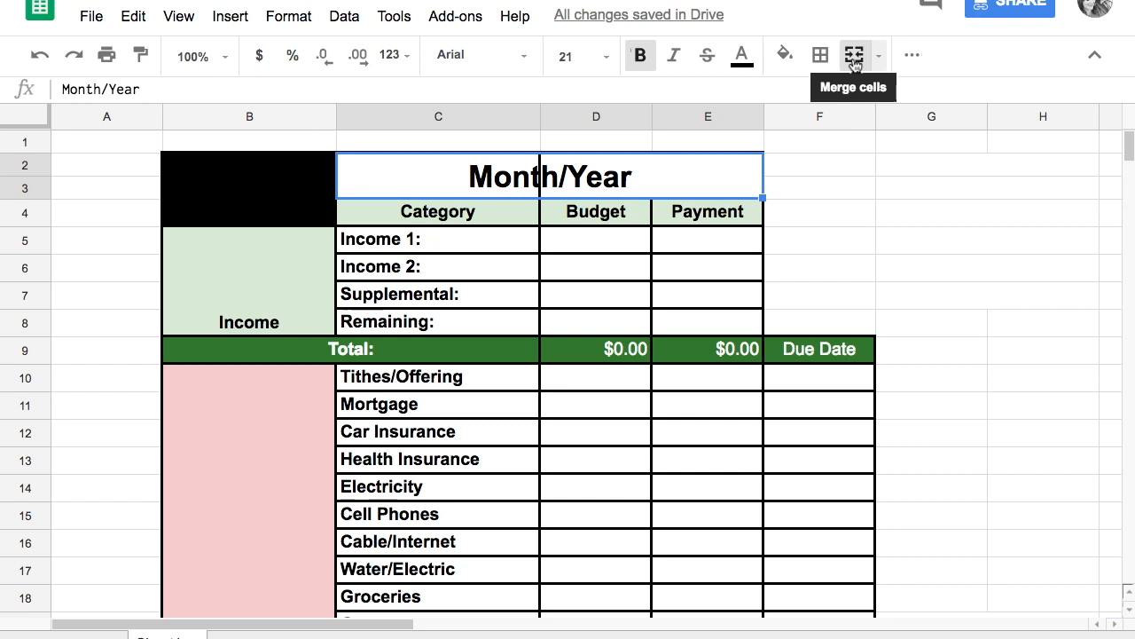
click(855, 55)
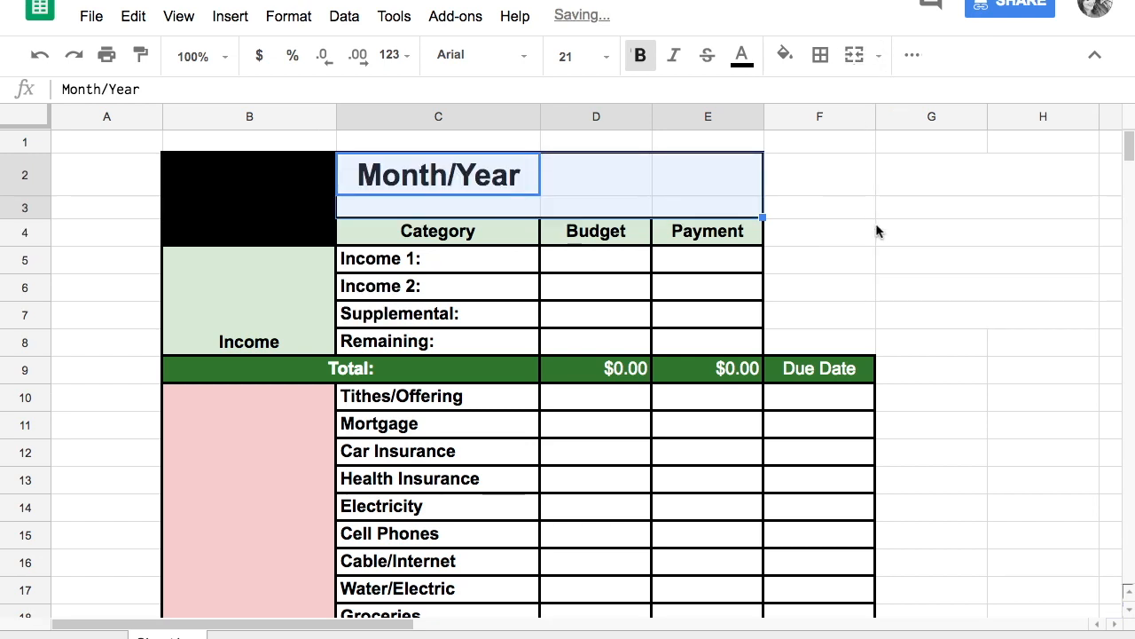
click(596, 174)
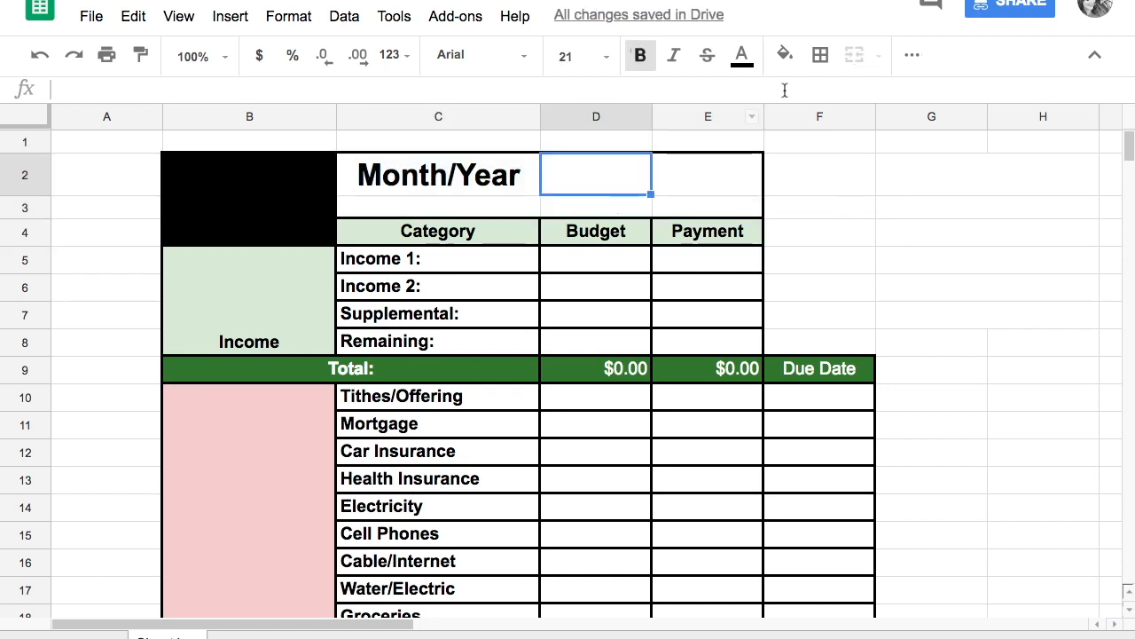
click(438, 175)
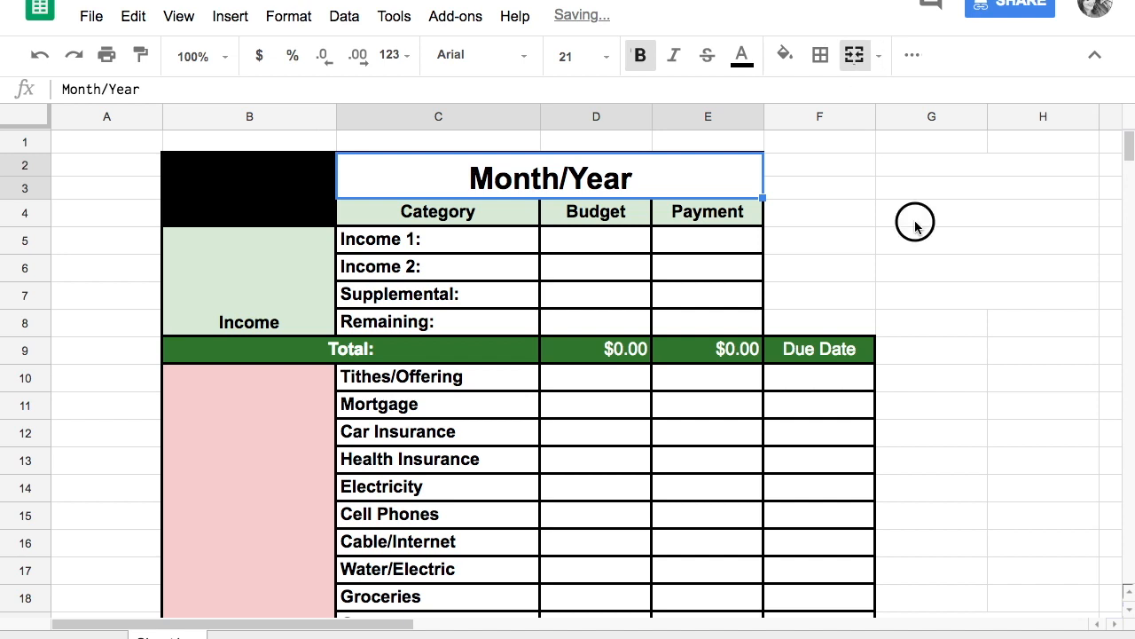
mouse_move(719, 176)
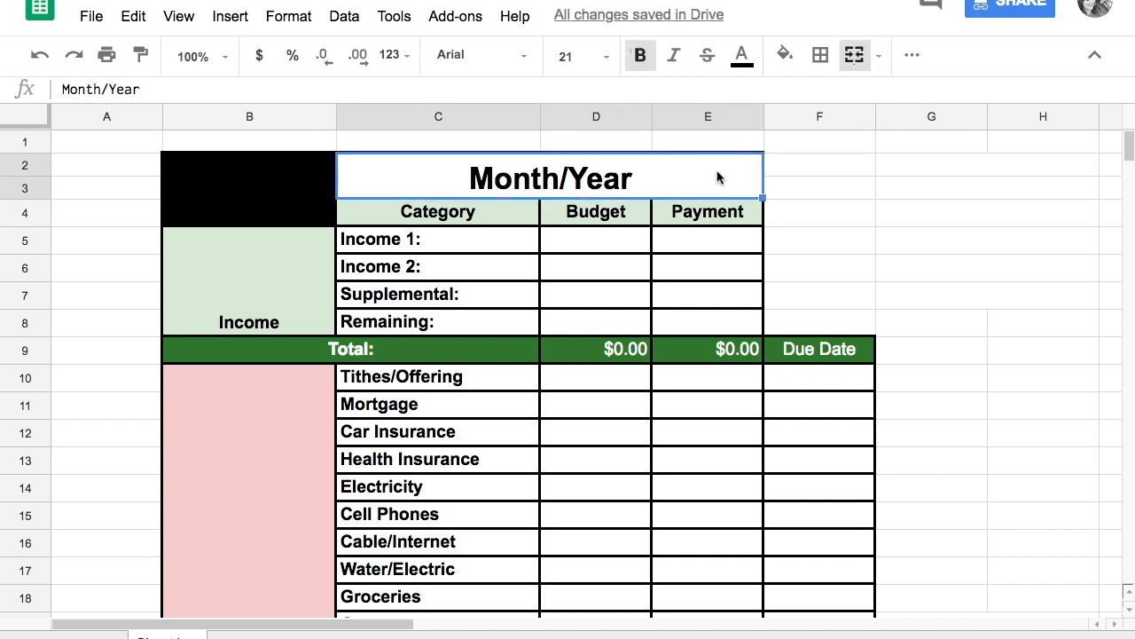
mouse_move(401, 170)
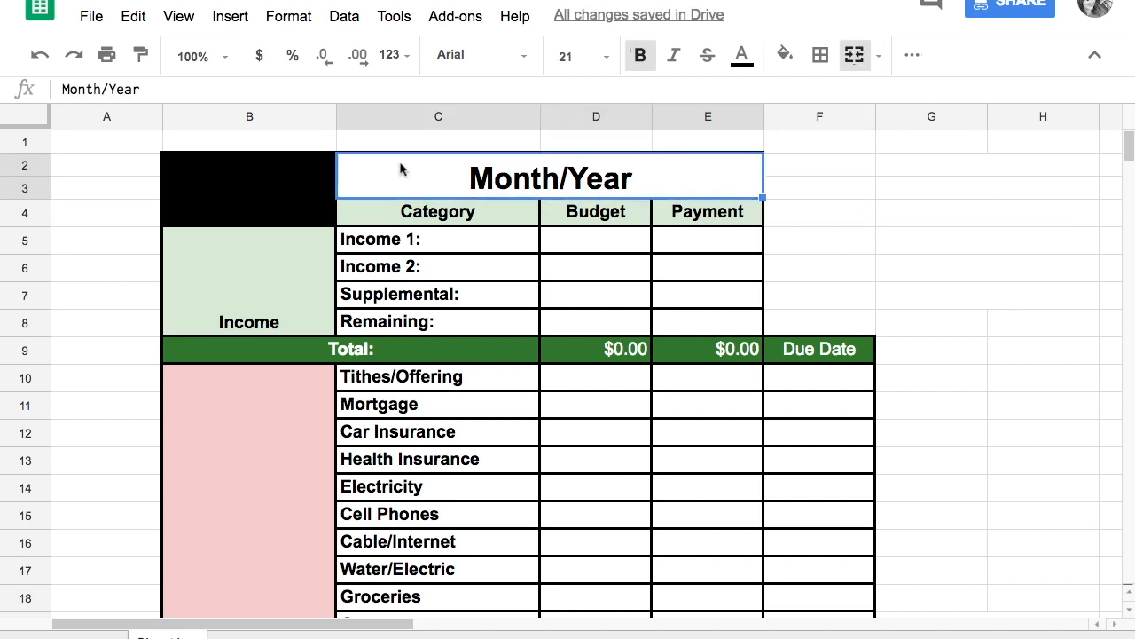
Step: Apply a border style to the Month/Year title and deselect by picking an empty cell
click(819, 55)
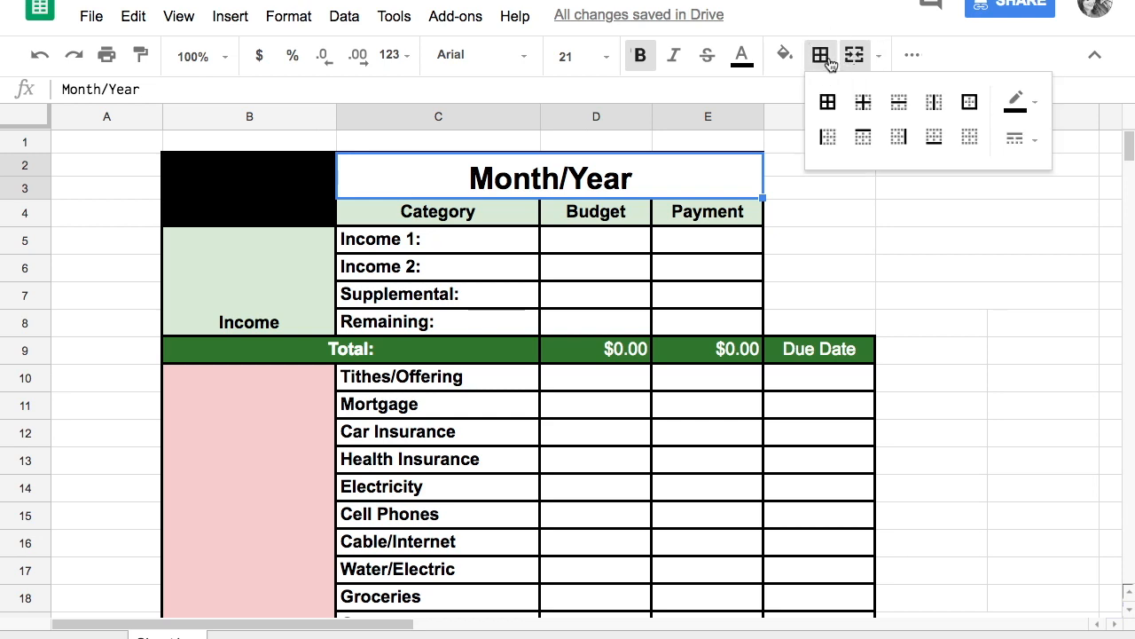
mouse_move(799, 96)
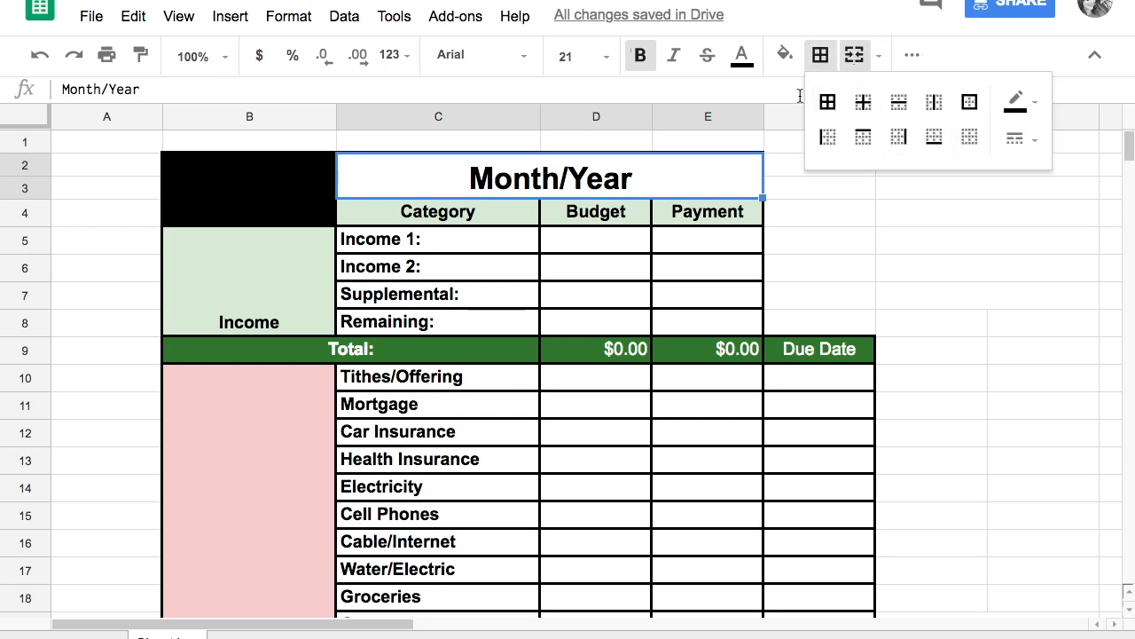
click(969, 101)
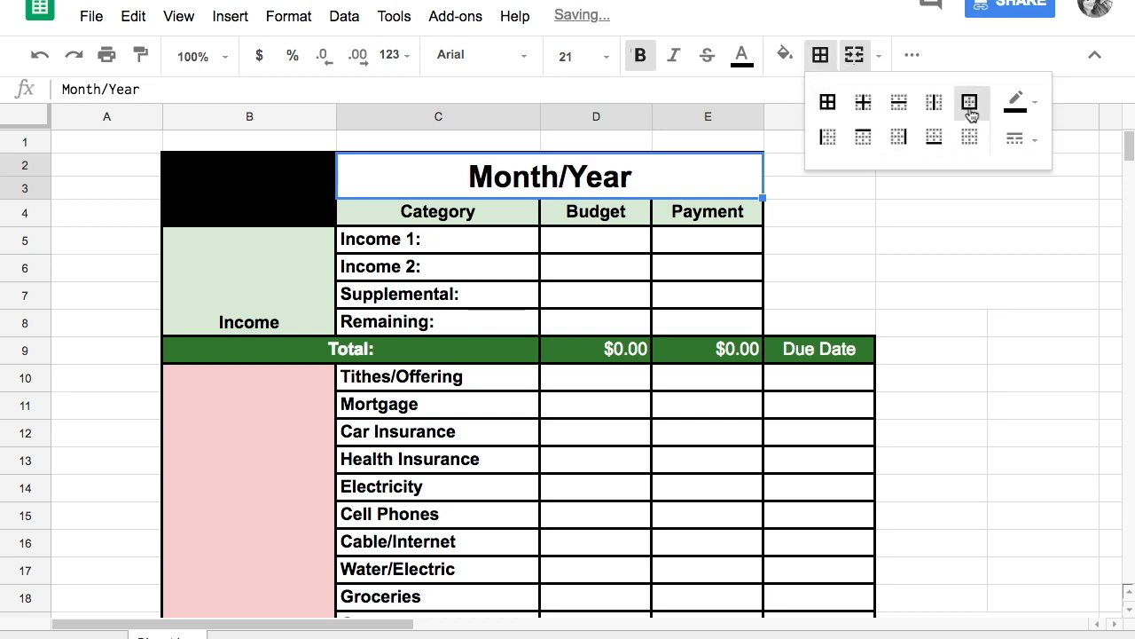
click(1015, 100)
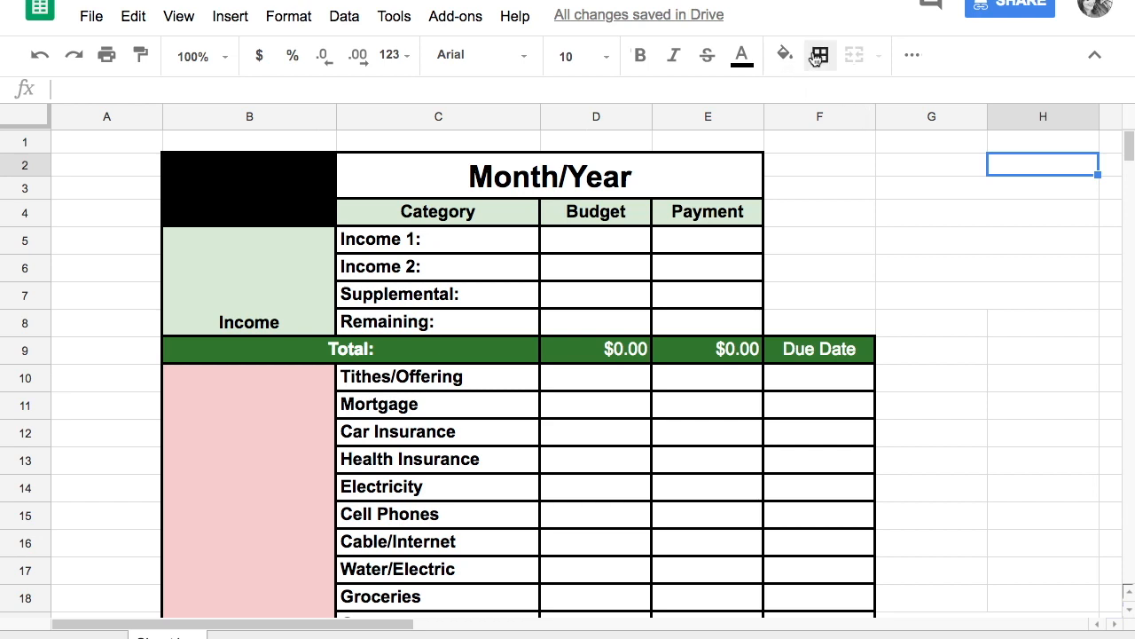
click(817, 55)
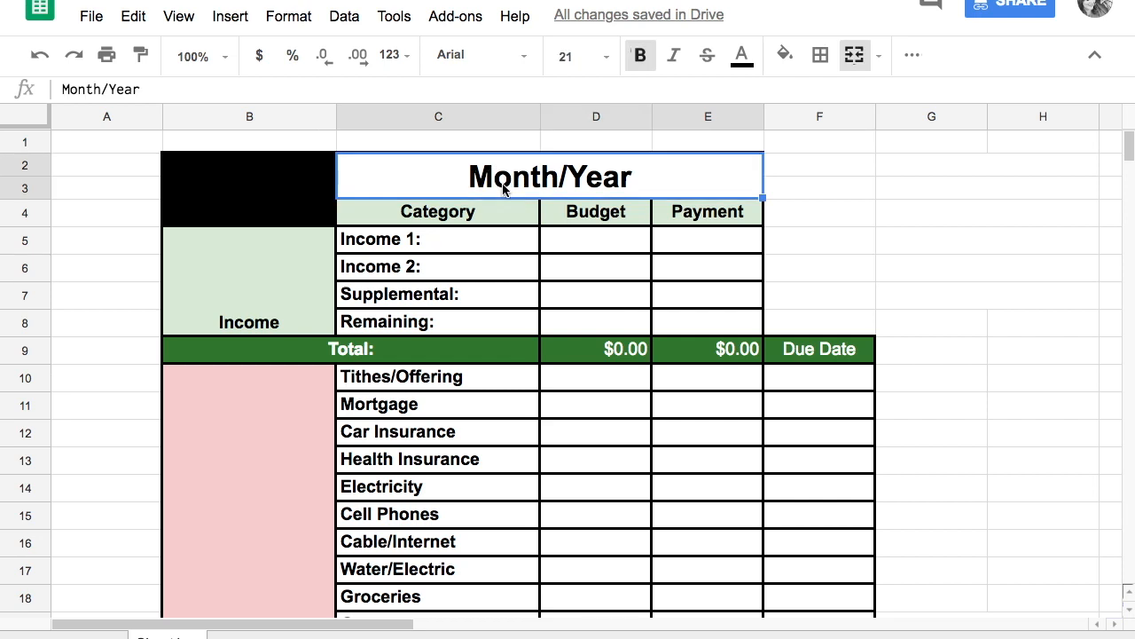
click(930, 213)
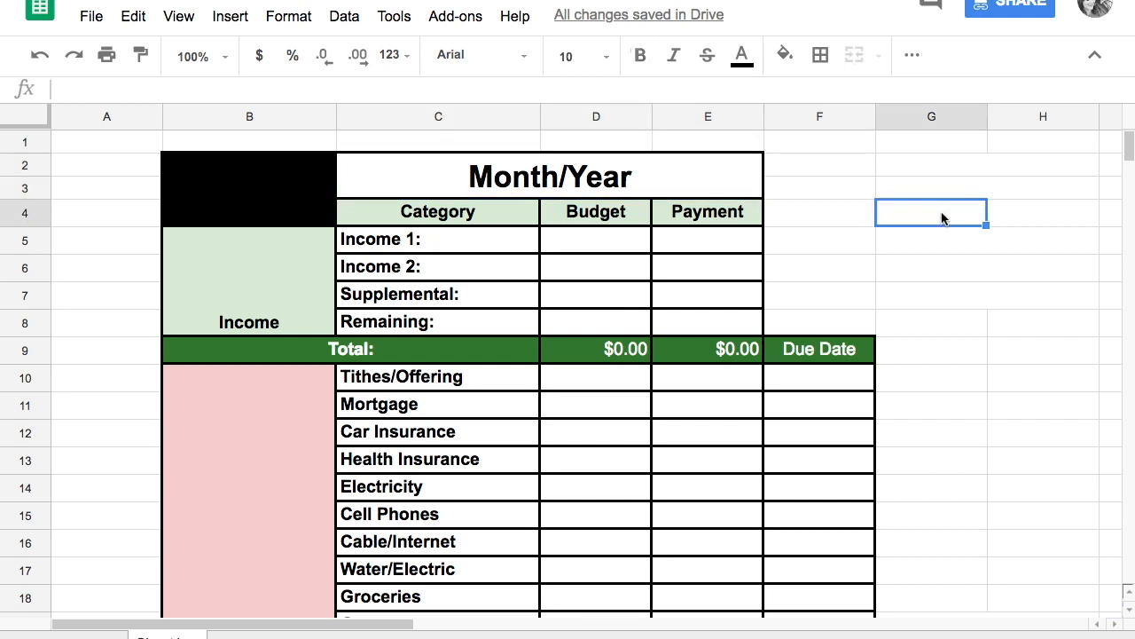
mouse_move(405, 245)
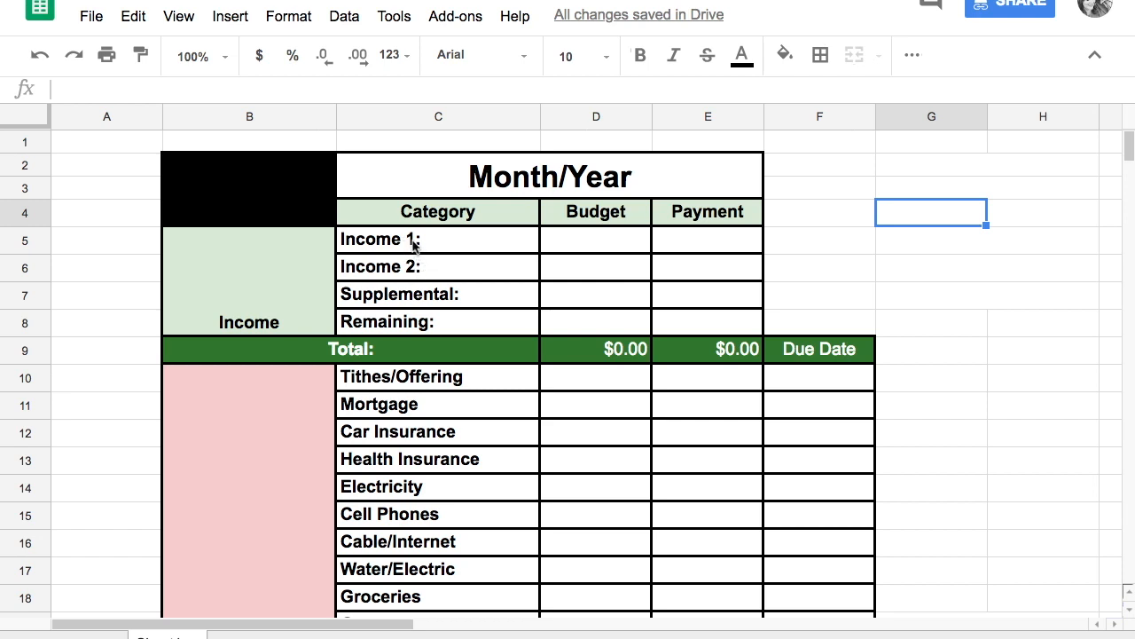
mouse_move(433, 245)
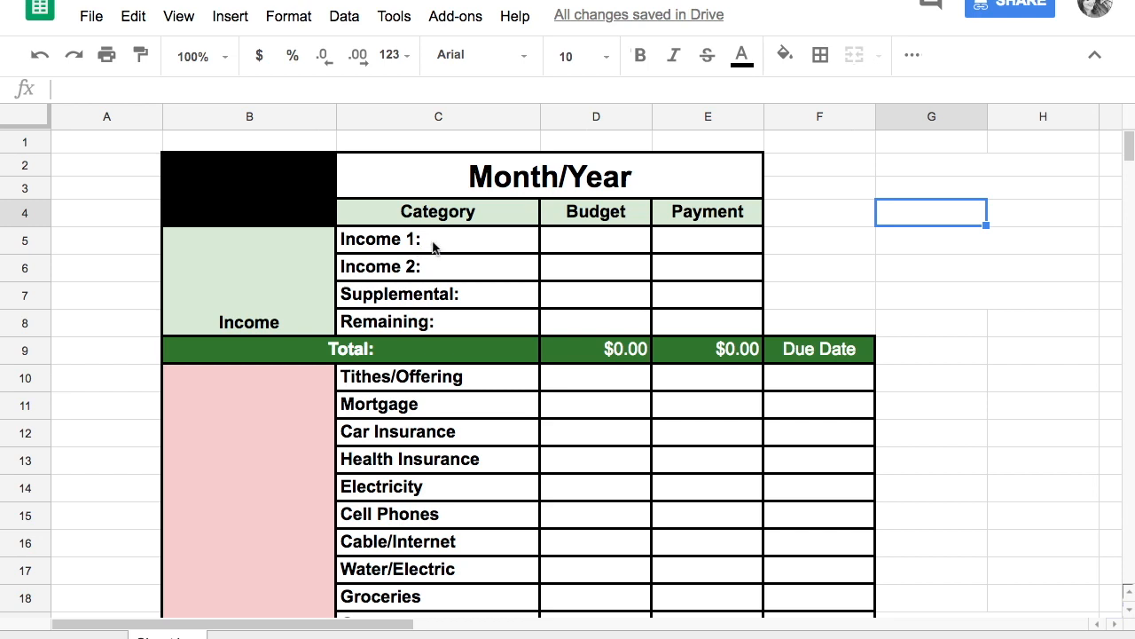
mouse_move(447, 282)
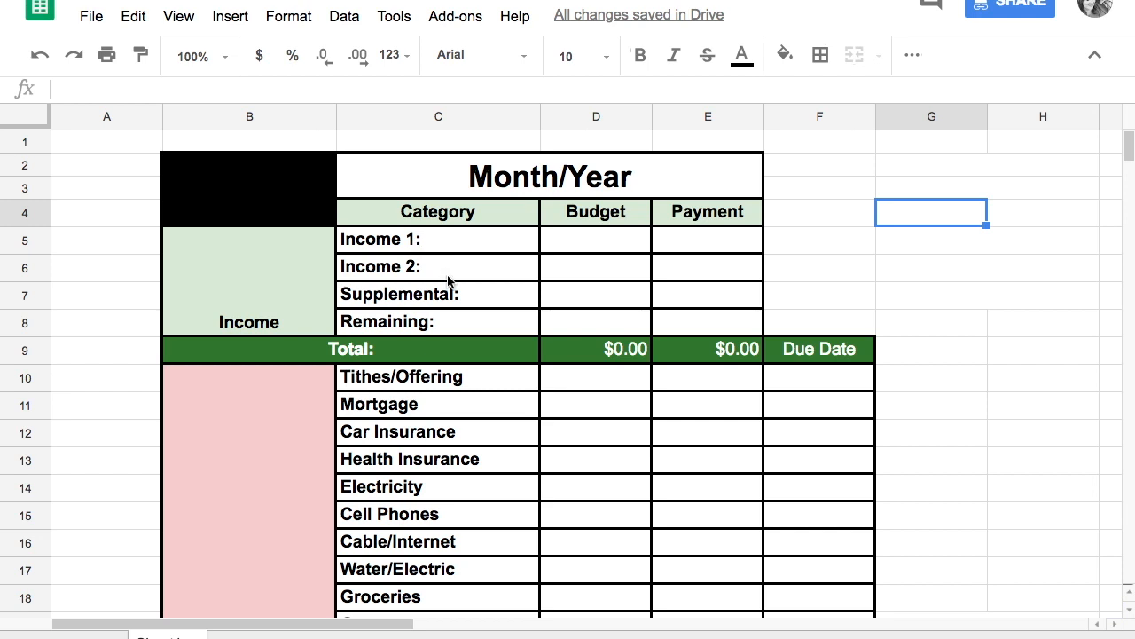
mouse_move(62, 273)
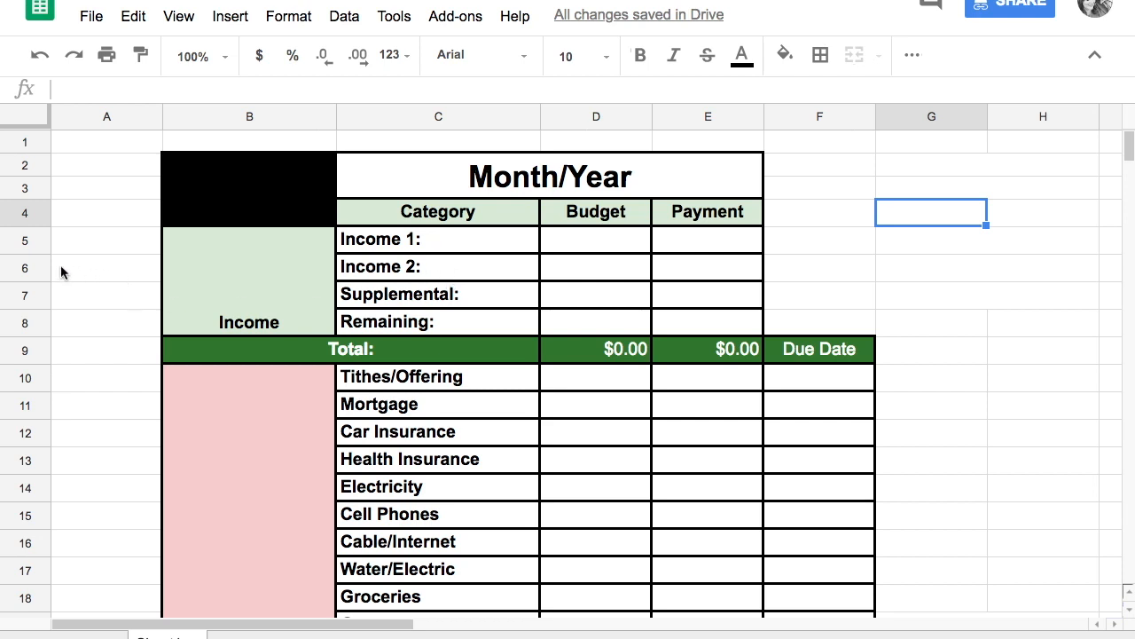
Step: Set vertical align to Middle for the Income, Regular Cost, Sinking Funds and Leisure labels
click(25, 240)
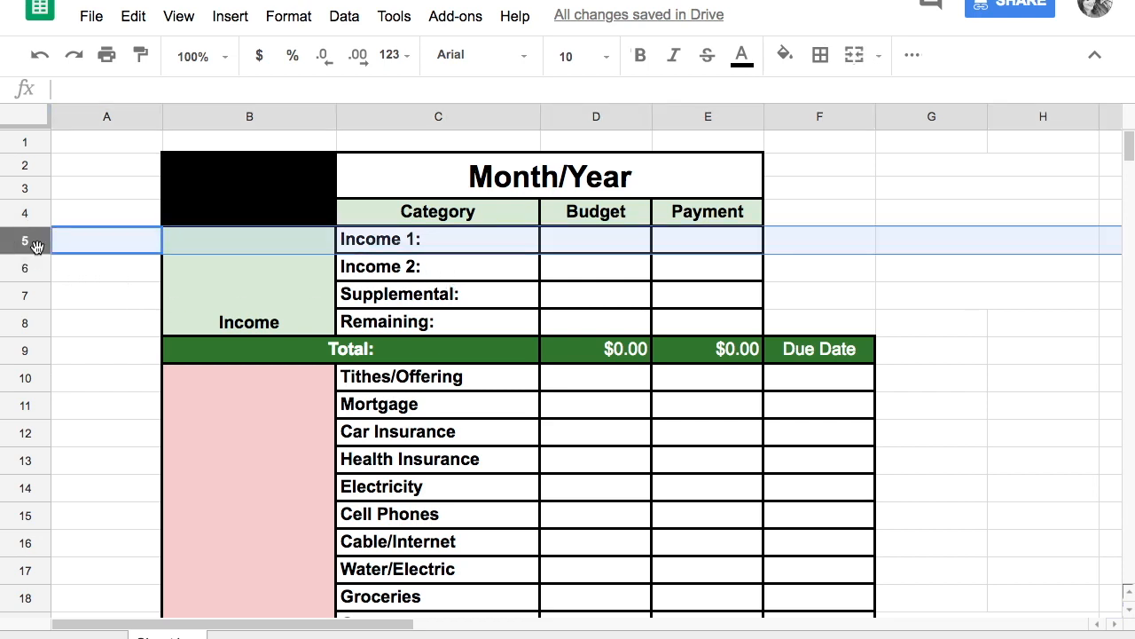
right_click(24, 240)
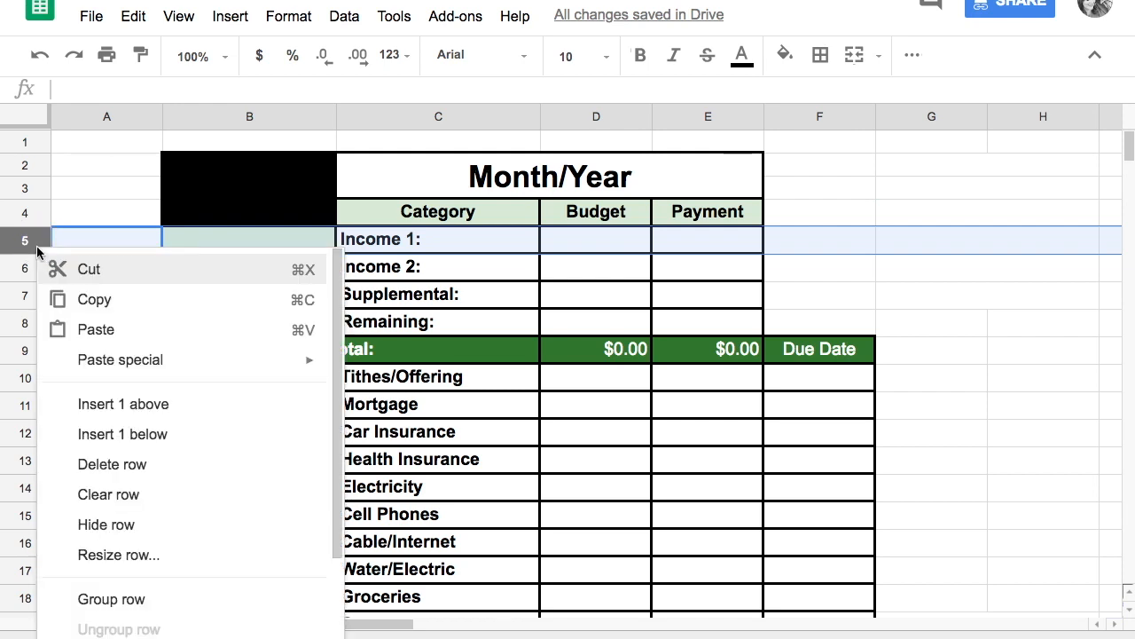
mouse_move(123, 433)
text(Income)
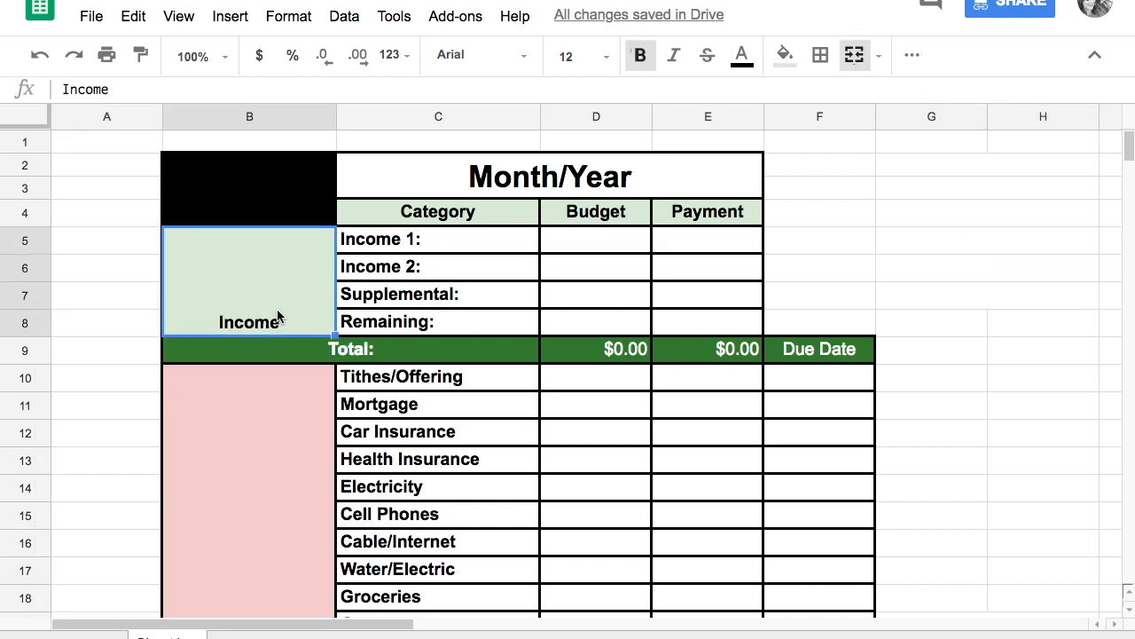
mouse_move(220, 323)
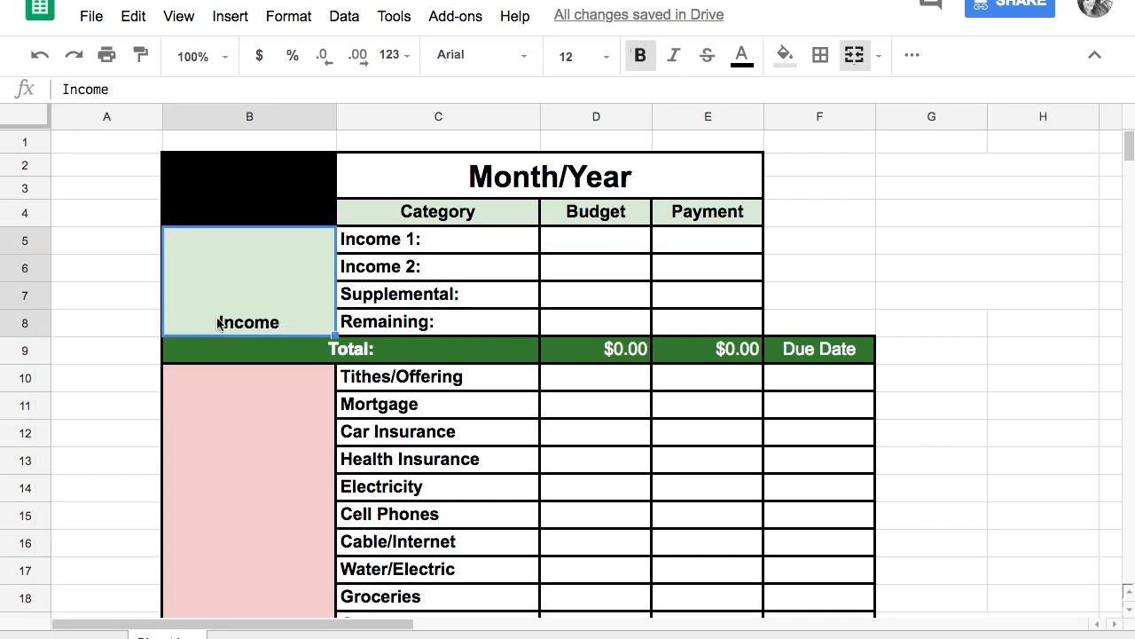
mouse_move(252, 256)
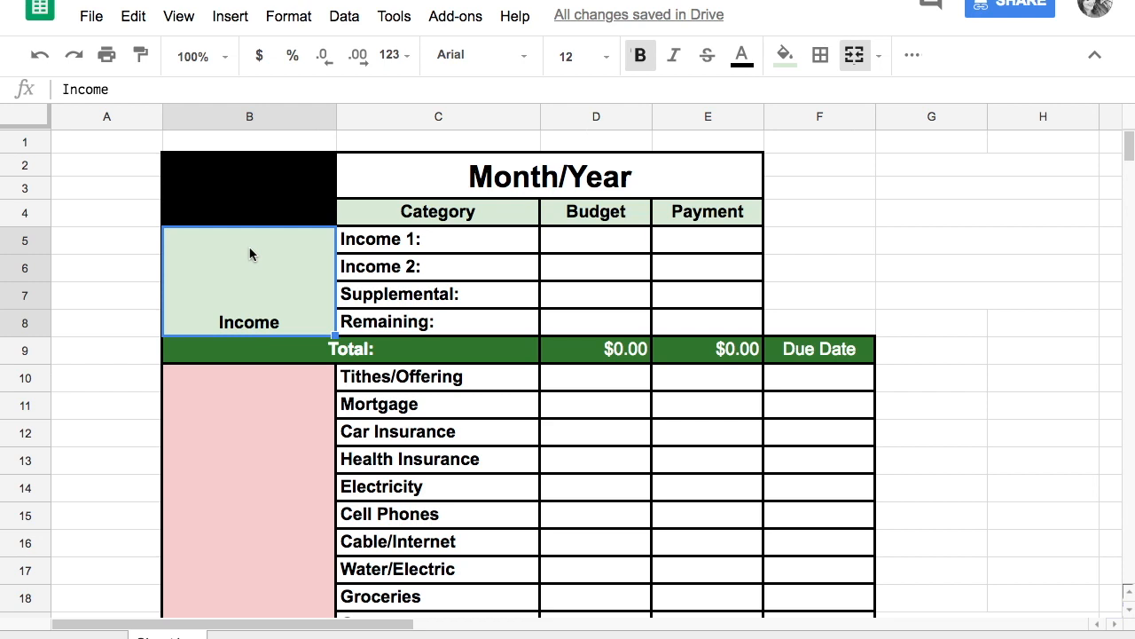
mouse_move(305, 245)
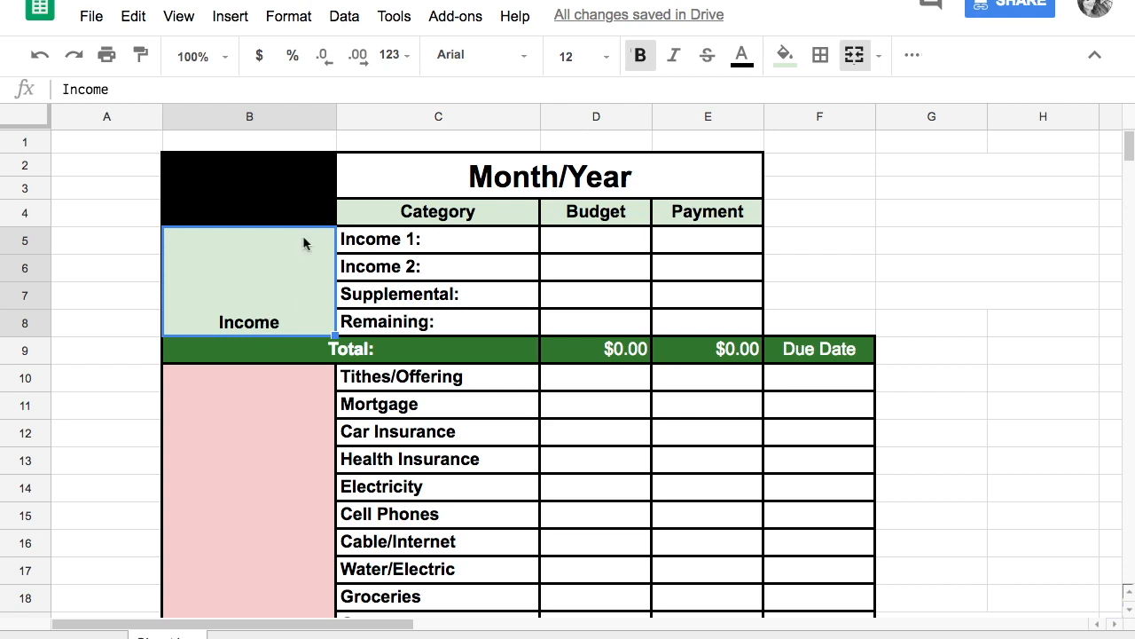
mouse_move(912, 55)
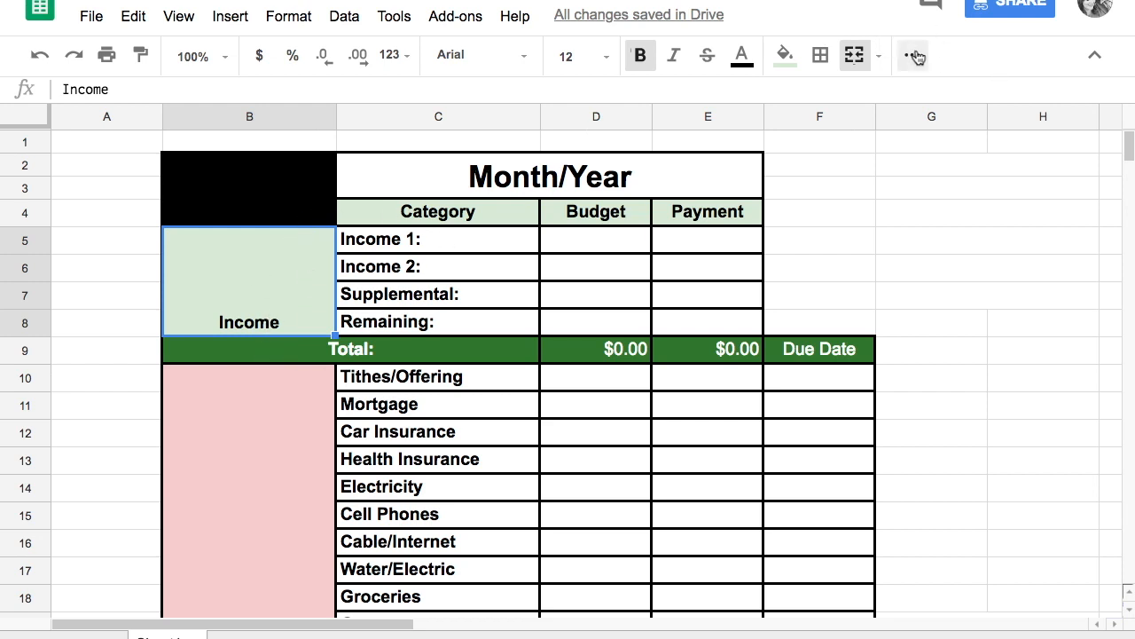
click(912, 55)
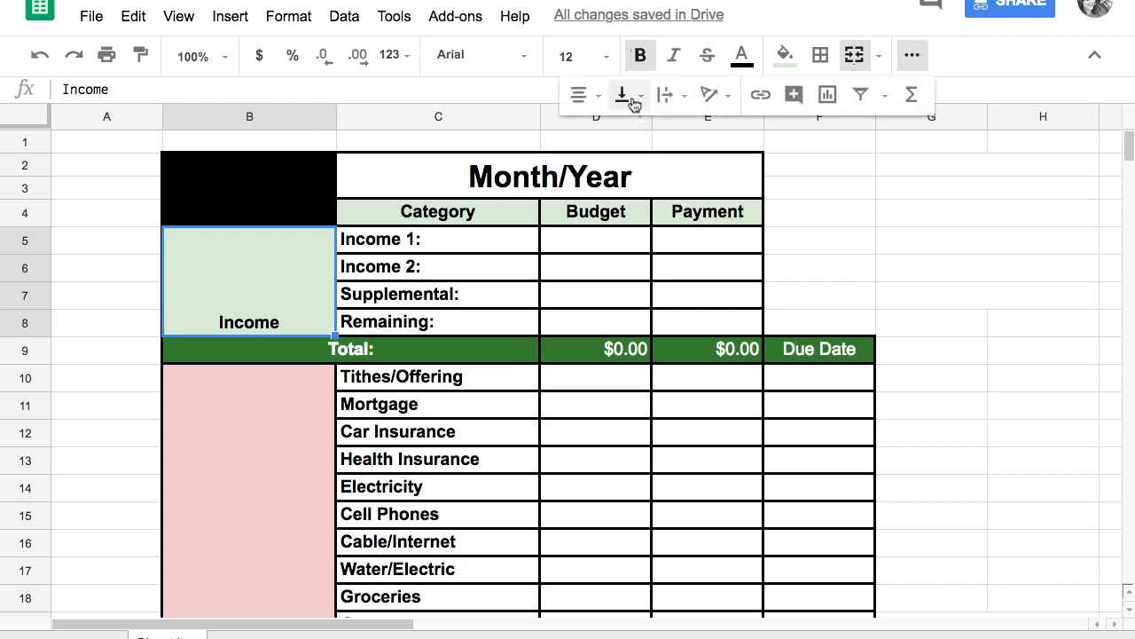
mouse_move(625, 95)
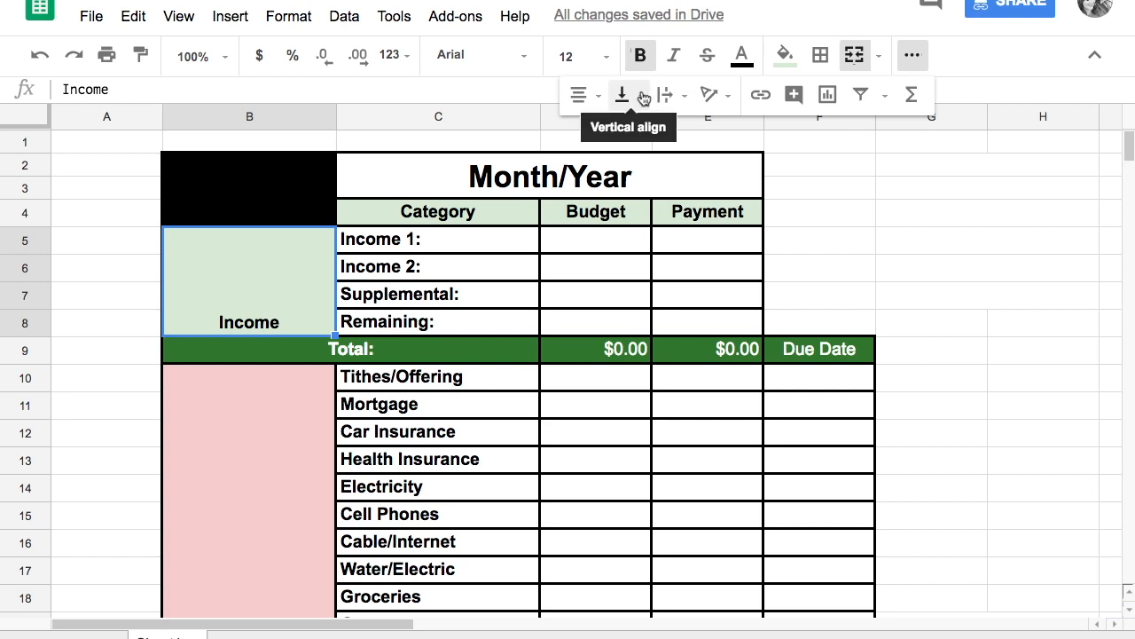
click(621, 94)
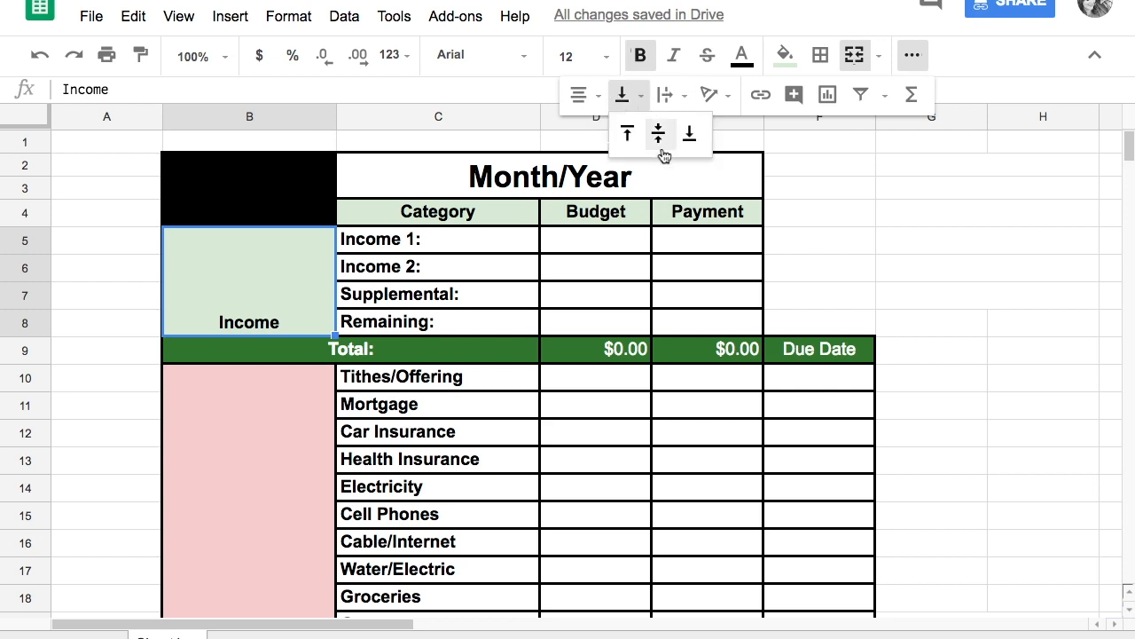
mouse_move(658, 134)
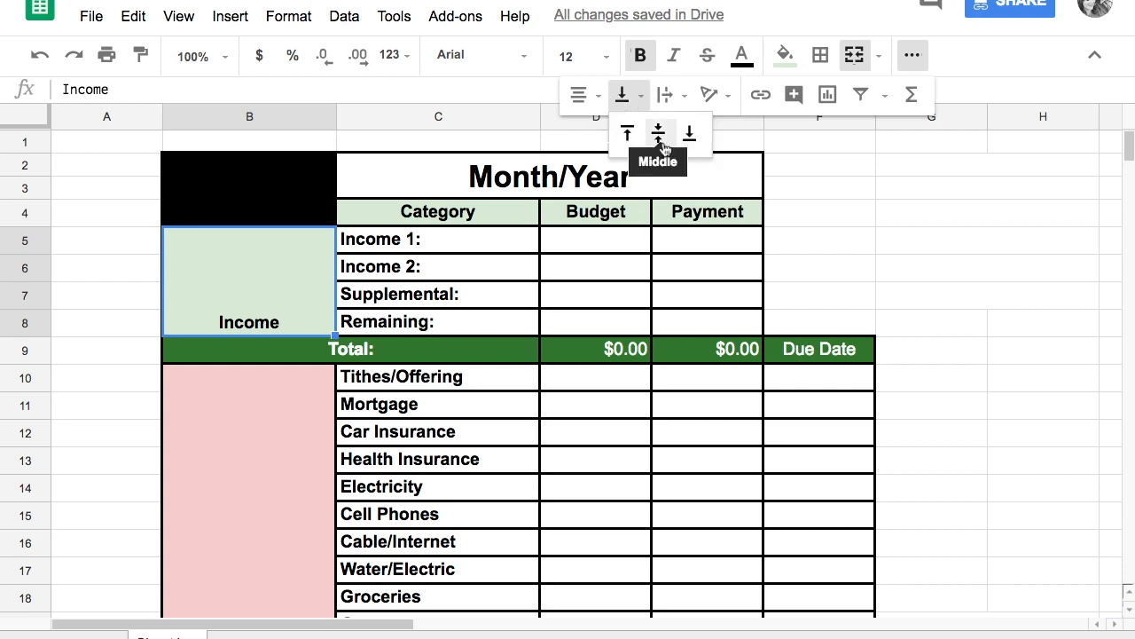
click(658, 134)
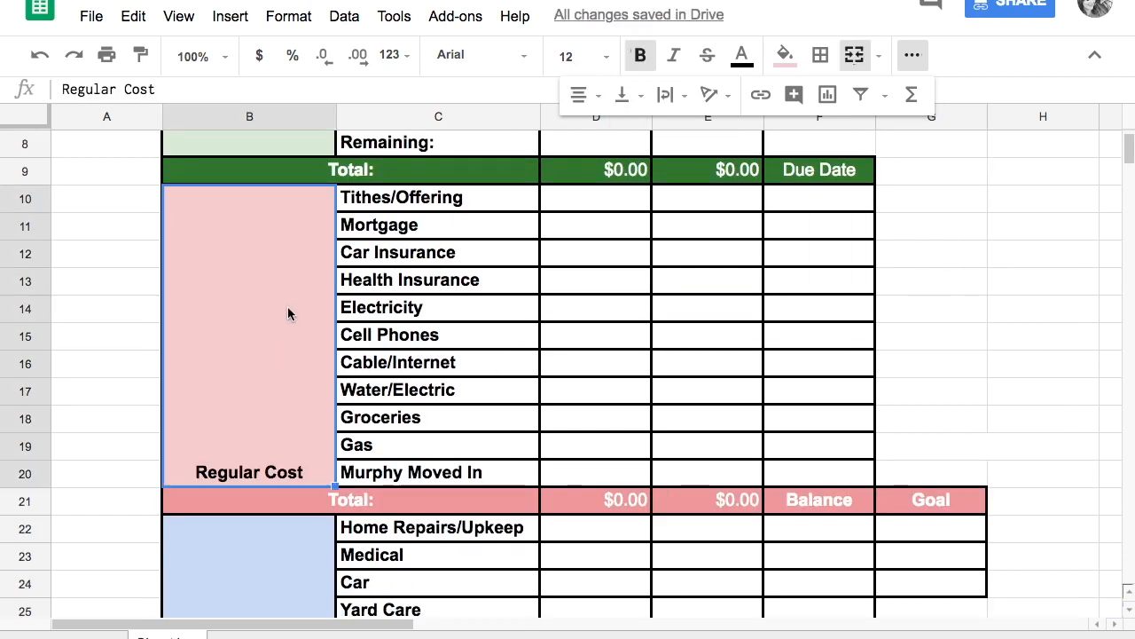
click(621, 94)
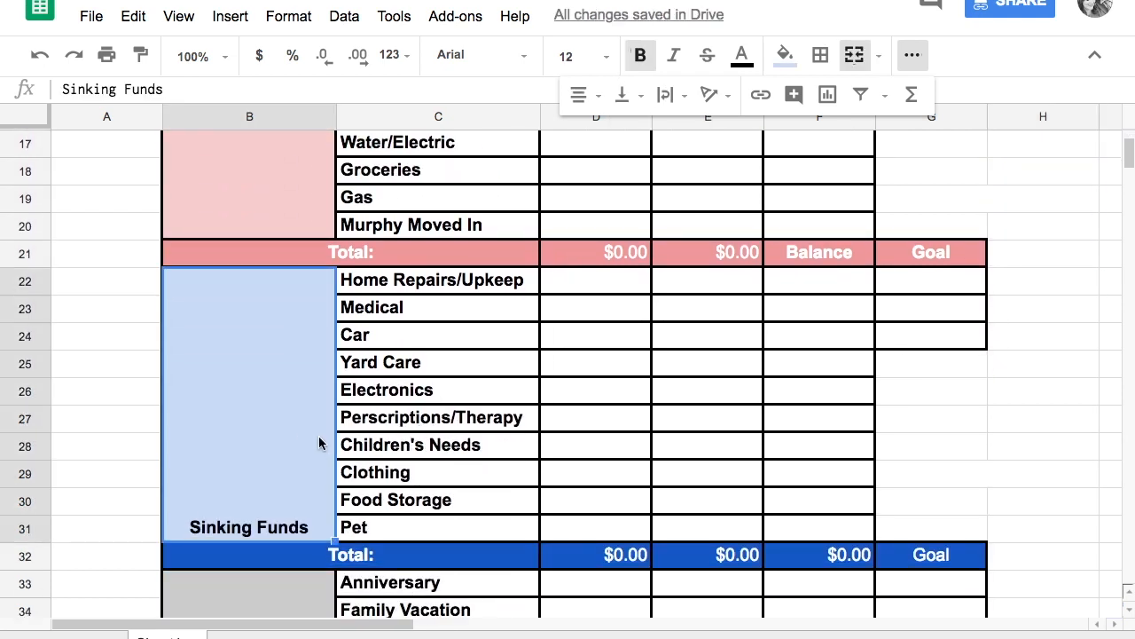
click(621, 95)
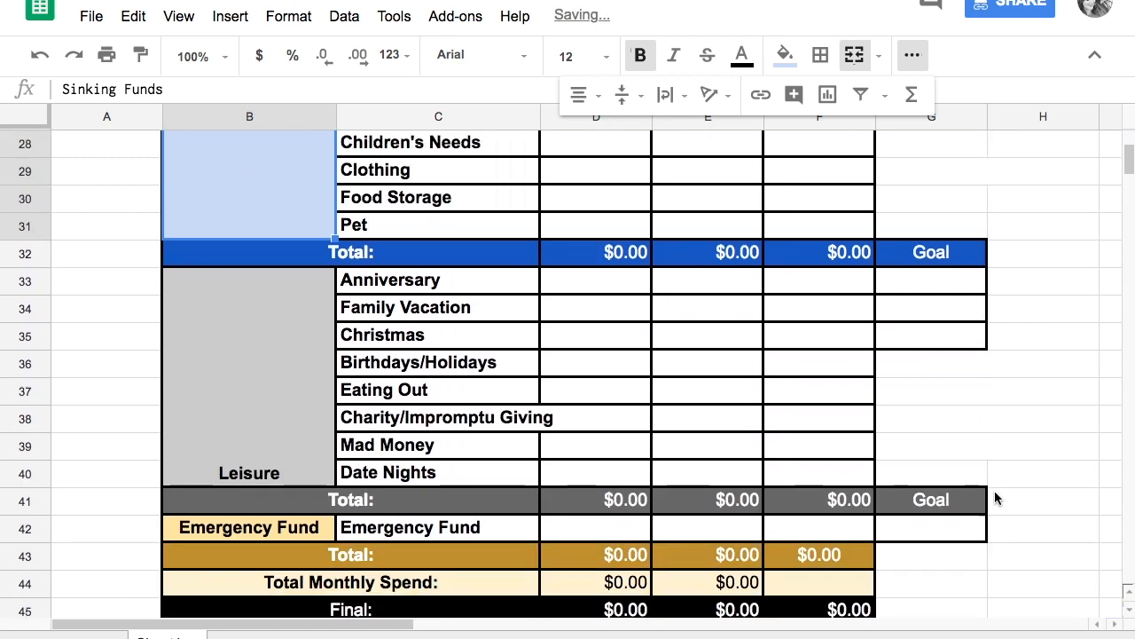
click(249, 472)
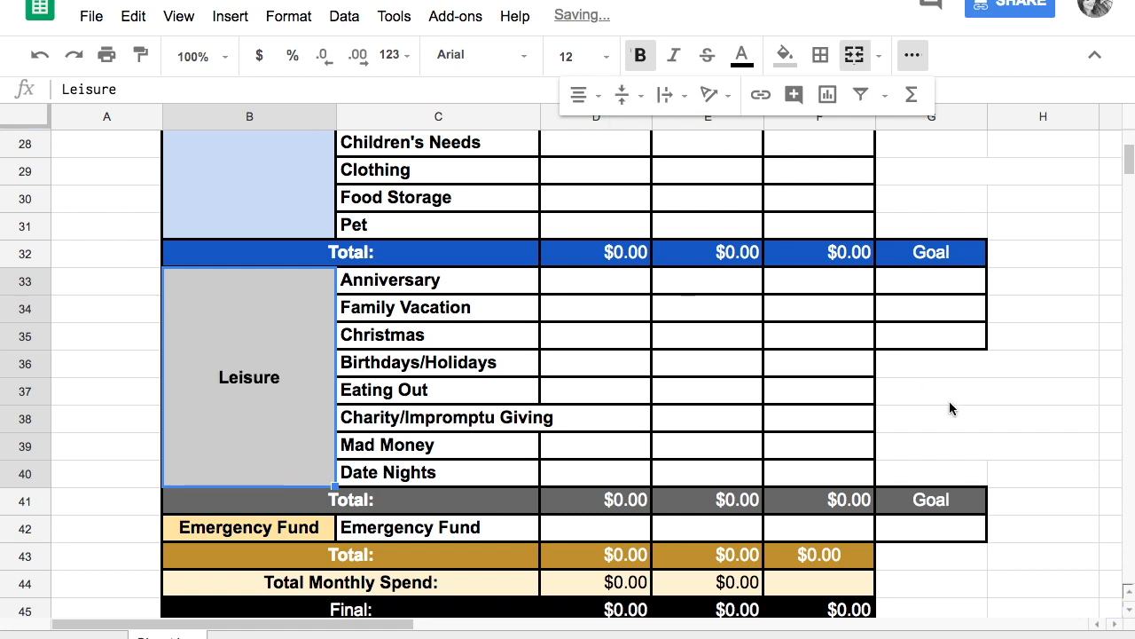
scroll(up, 3)
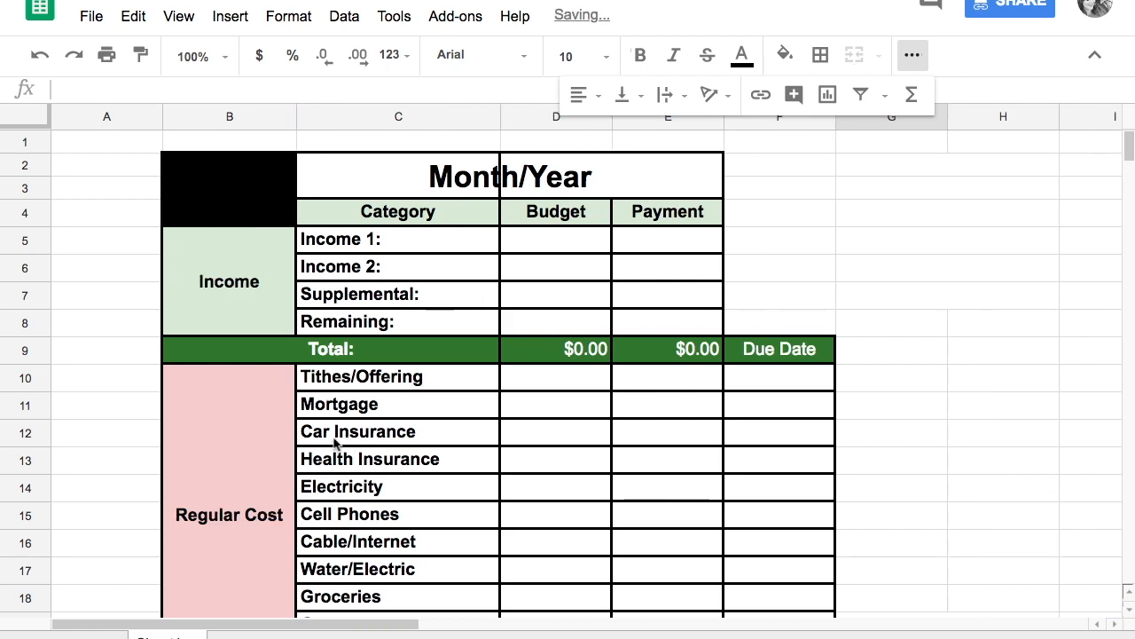
scroll(down, 3)
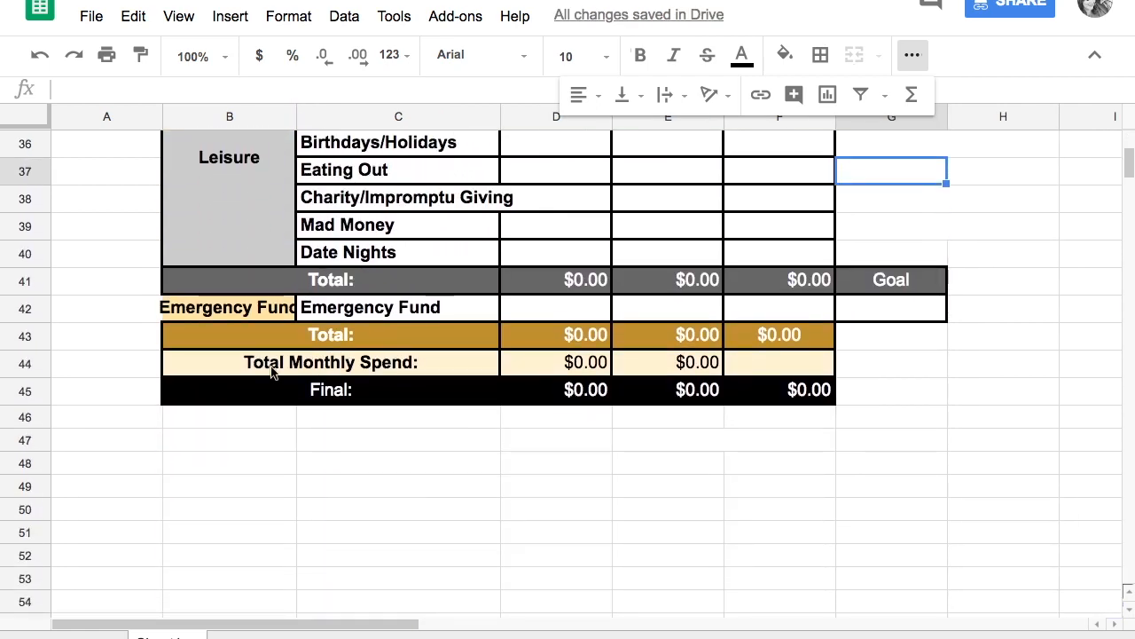
scroll(up, 3)
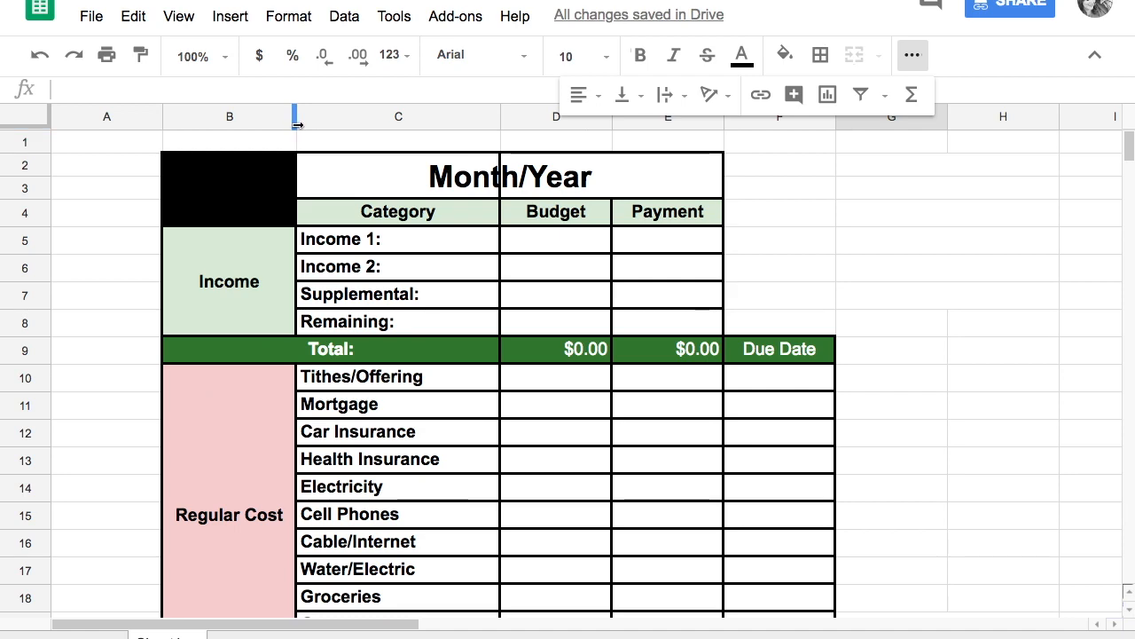
drag(294, 117, 334, 117)
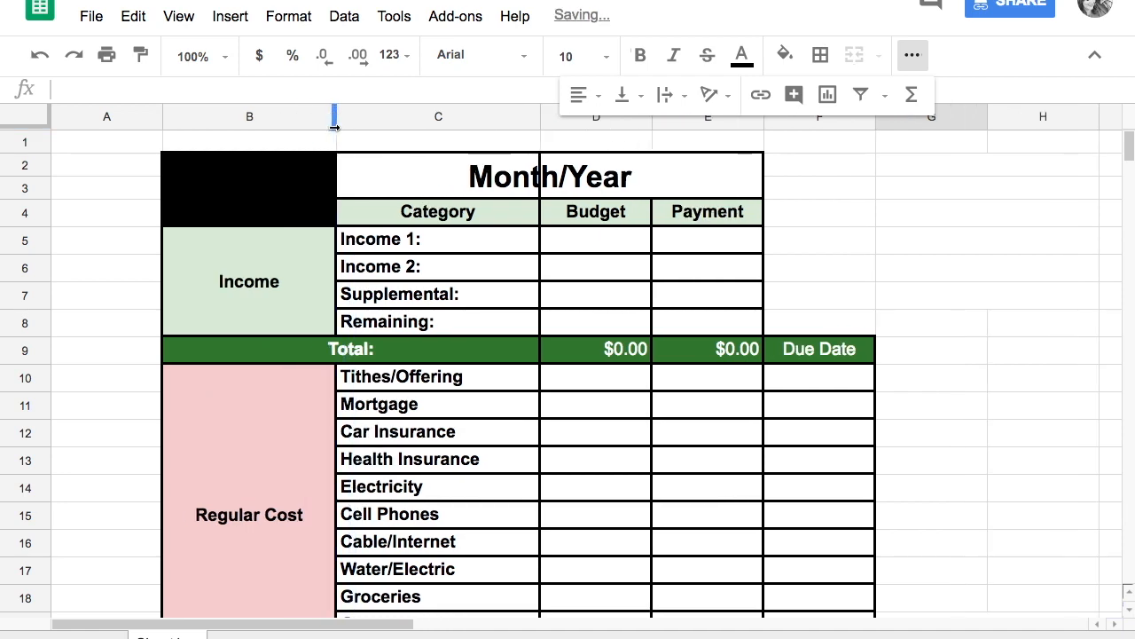
scroll(down, 3)
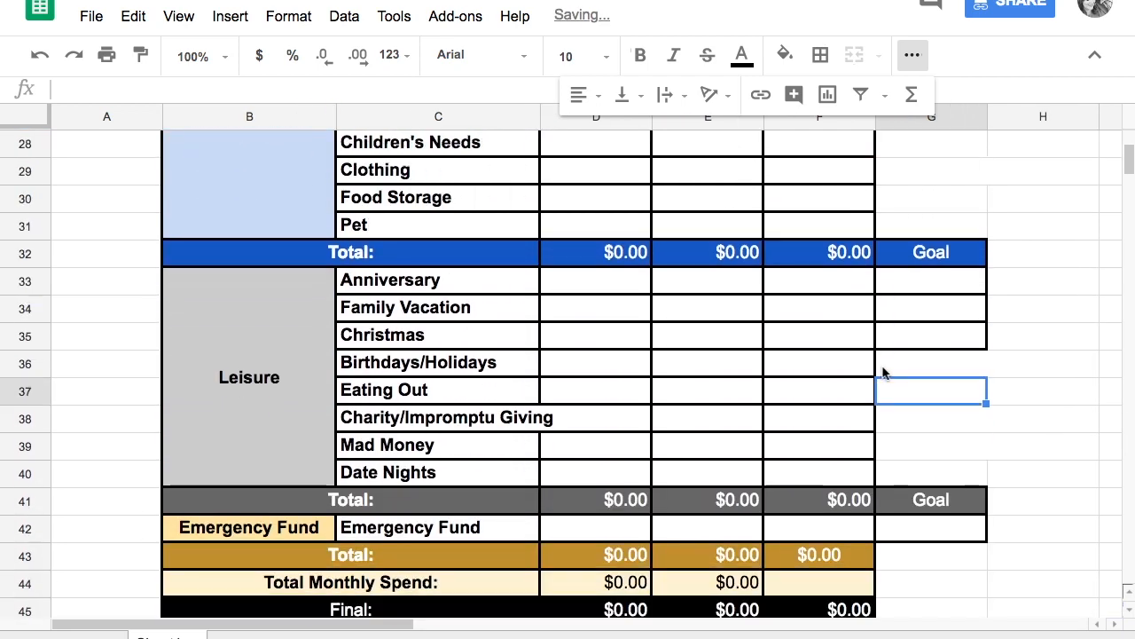
scroll(up, 3)
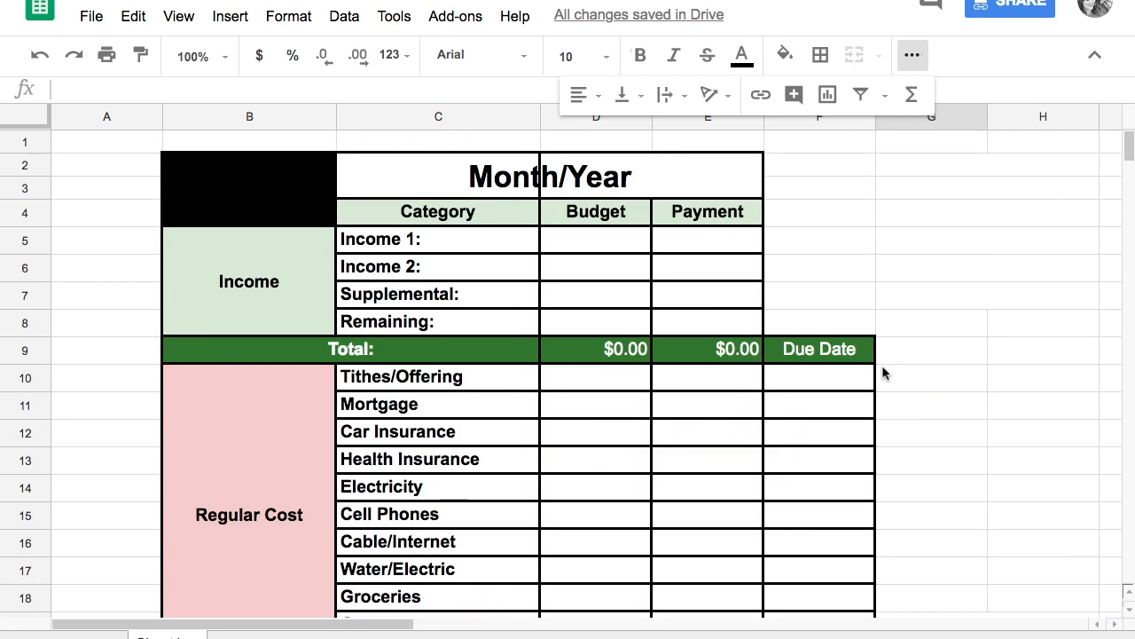
click(550, 175)
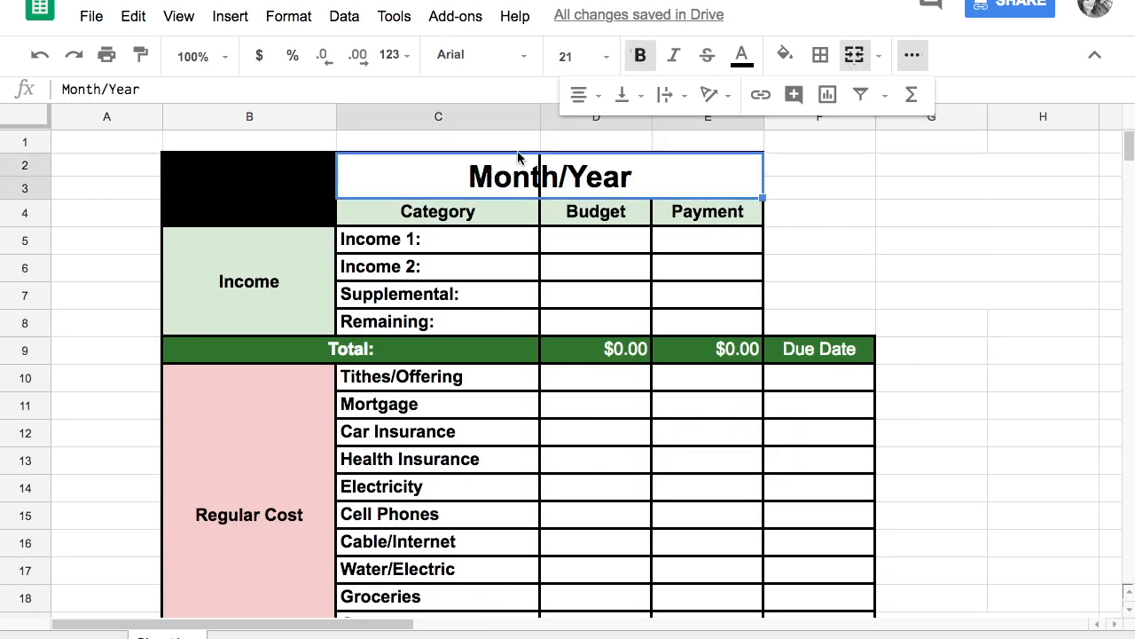
mouse_move(855, 55)
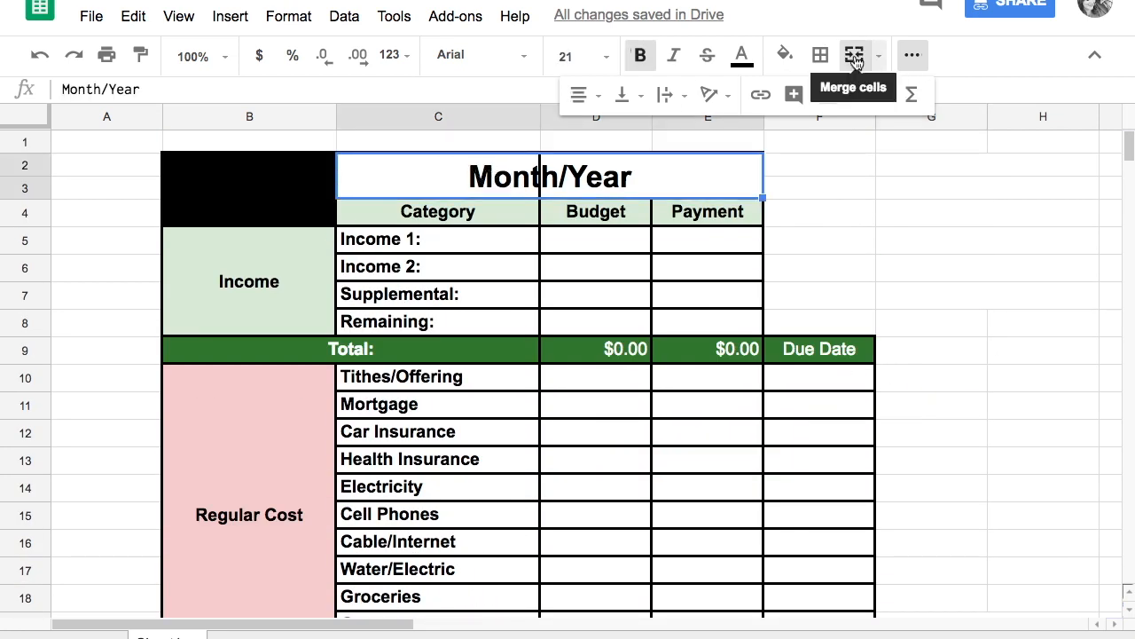
click(855, 55)
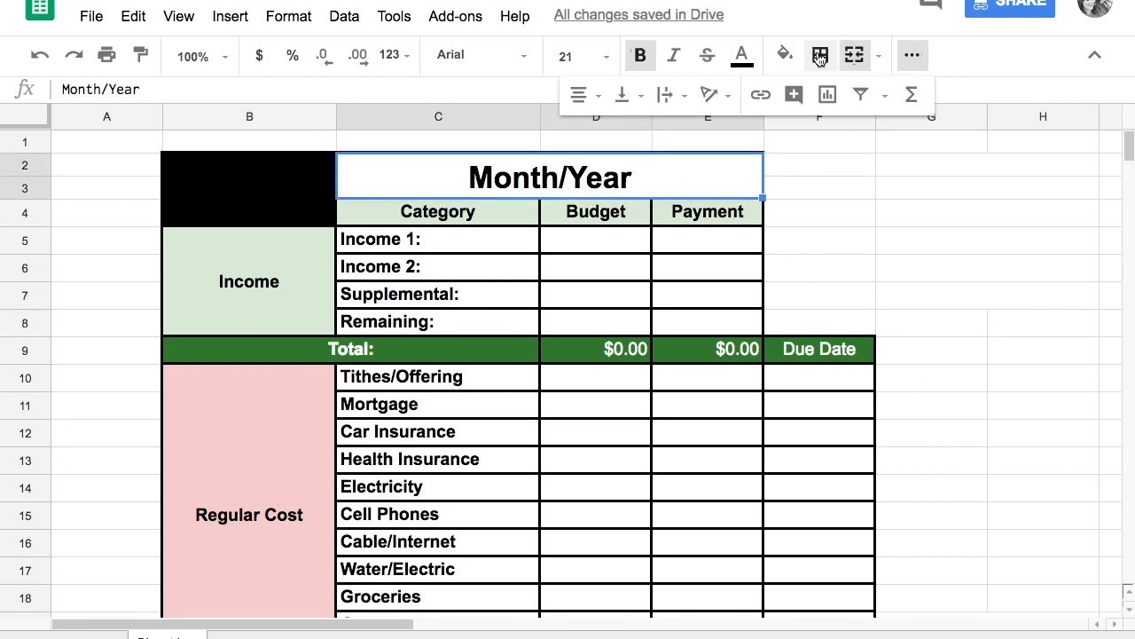
click(930, 240)
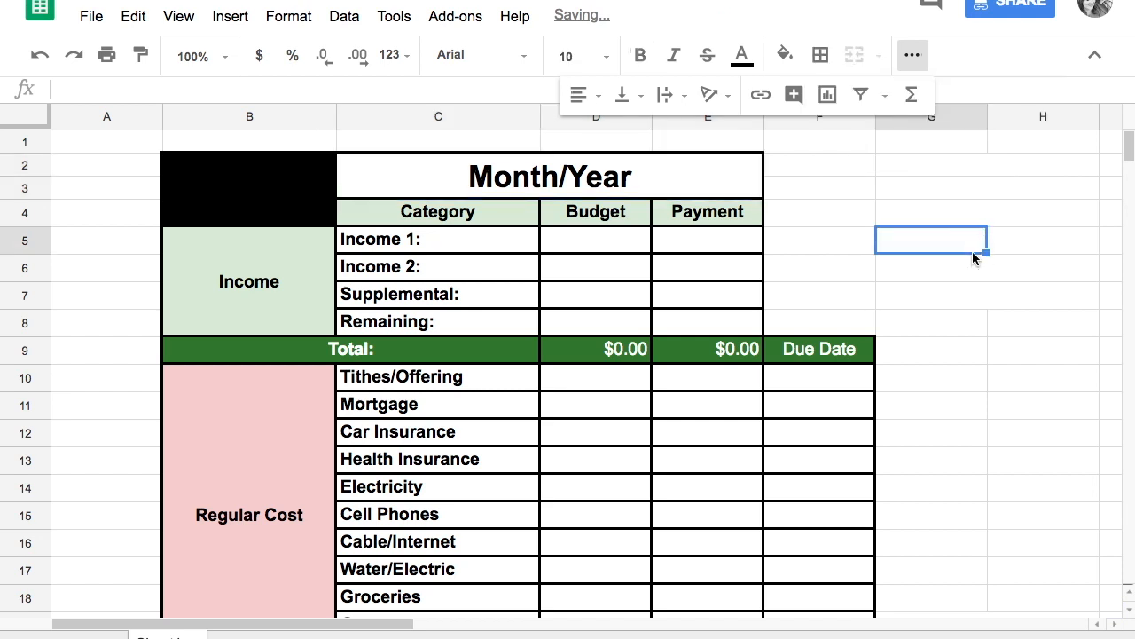
mouse_move(1065, 446)
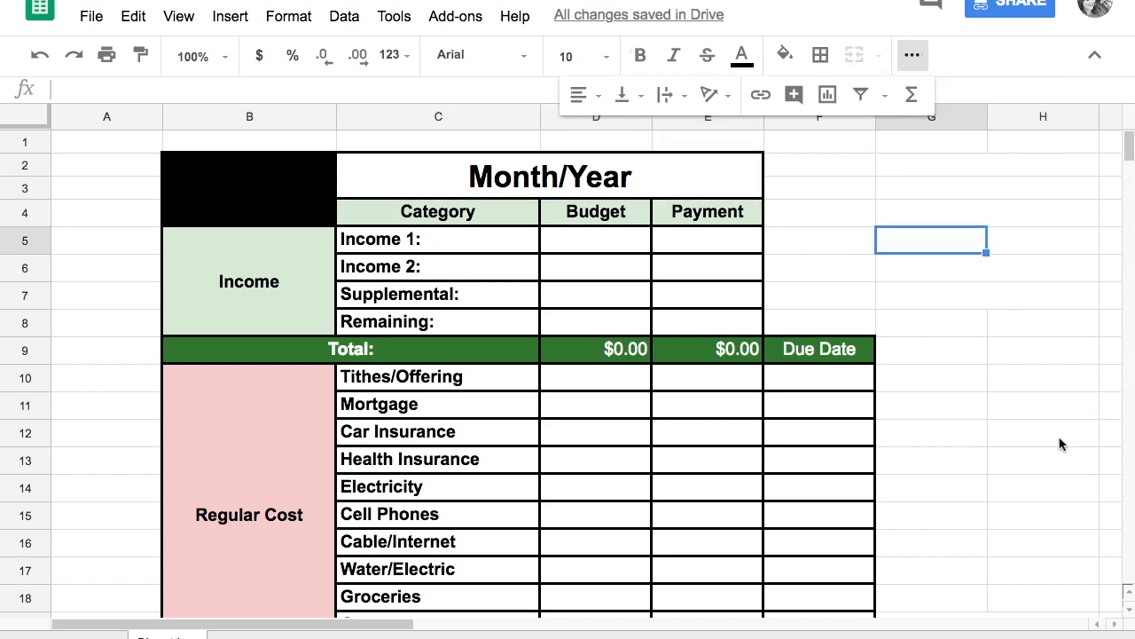
scroll(down, 3)
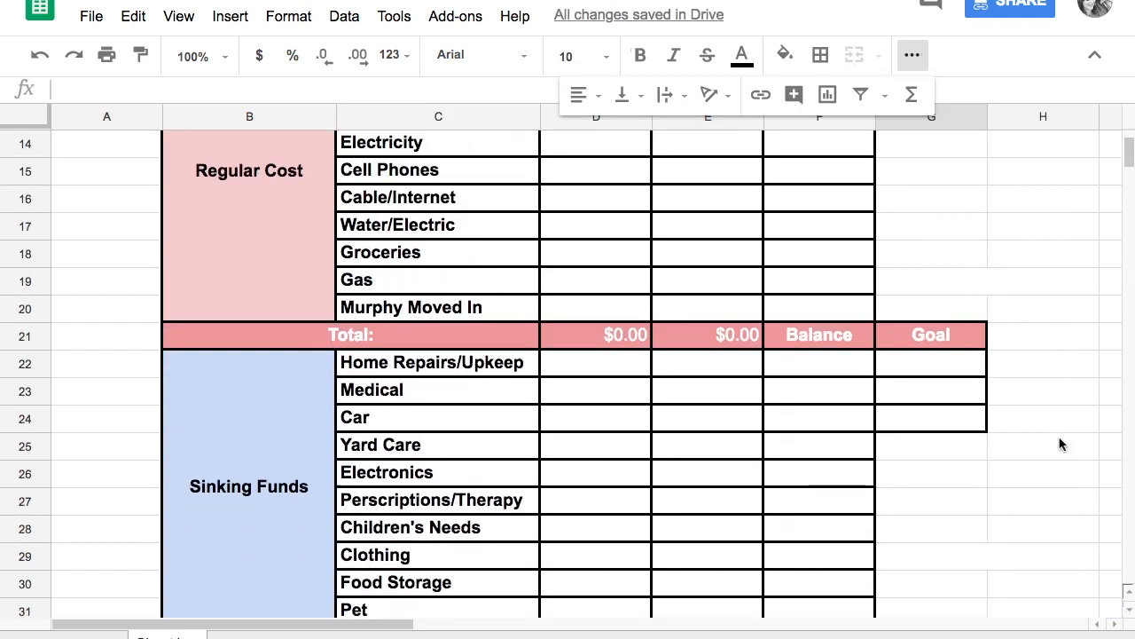
scroll(down, 3)
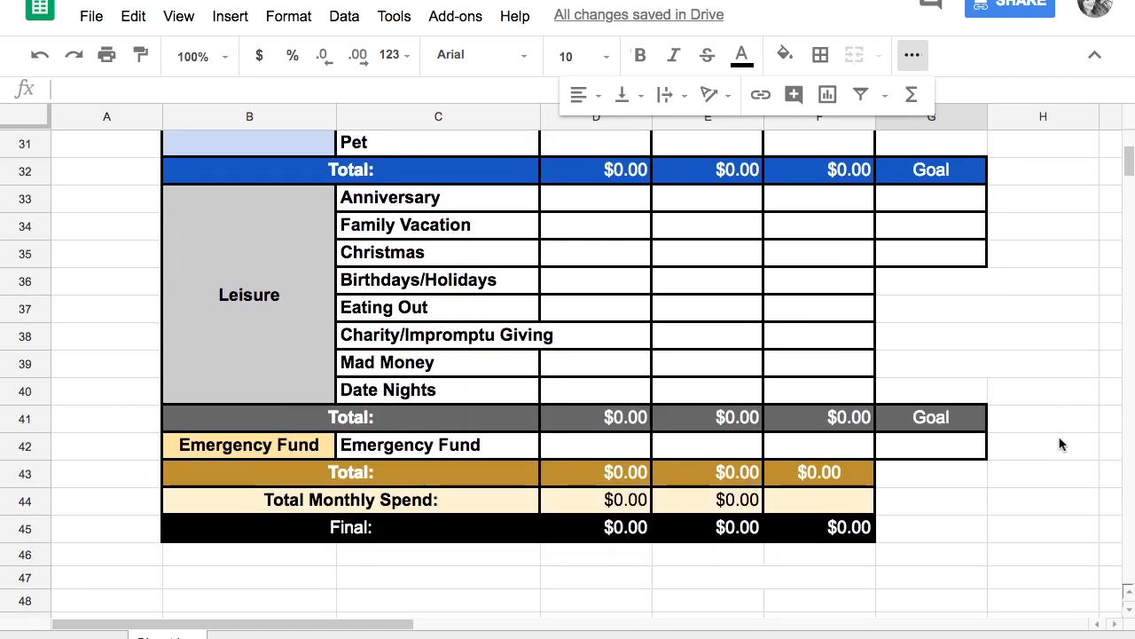
mouse_move(841, 50)
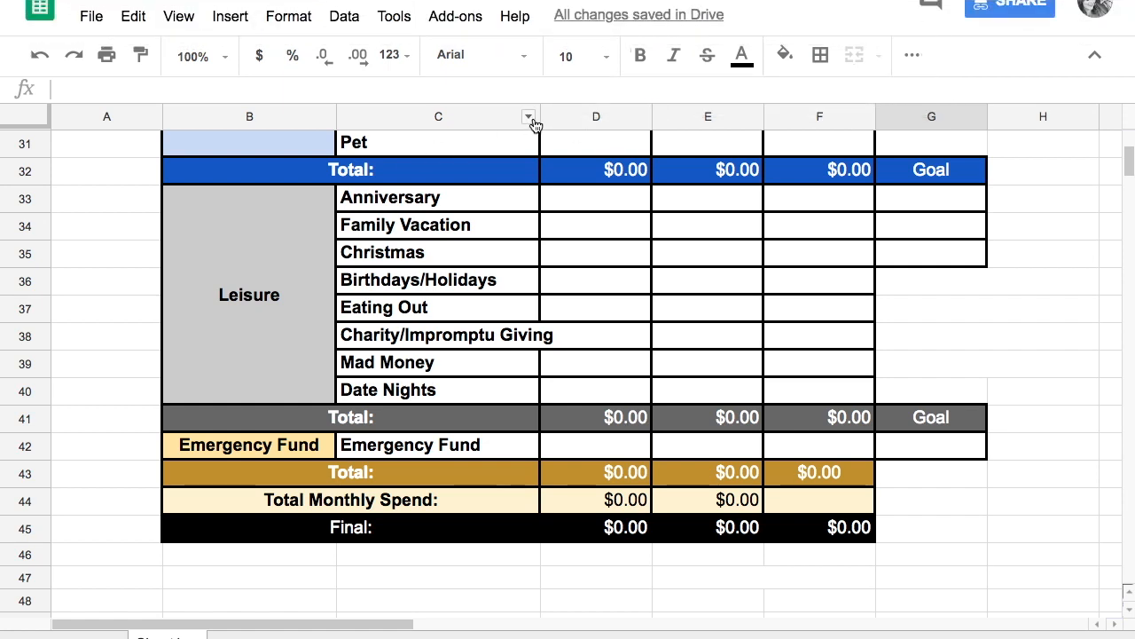
mouse_move(539, 117)
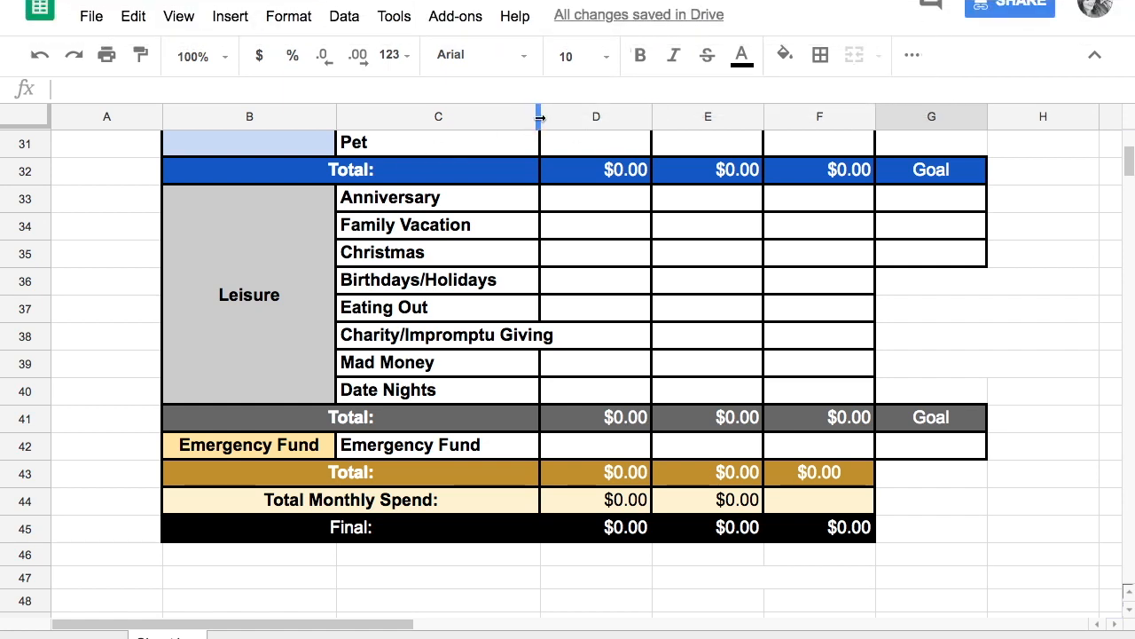
mouse_move(539, 118)
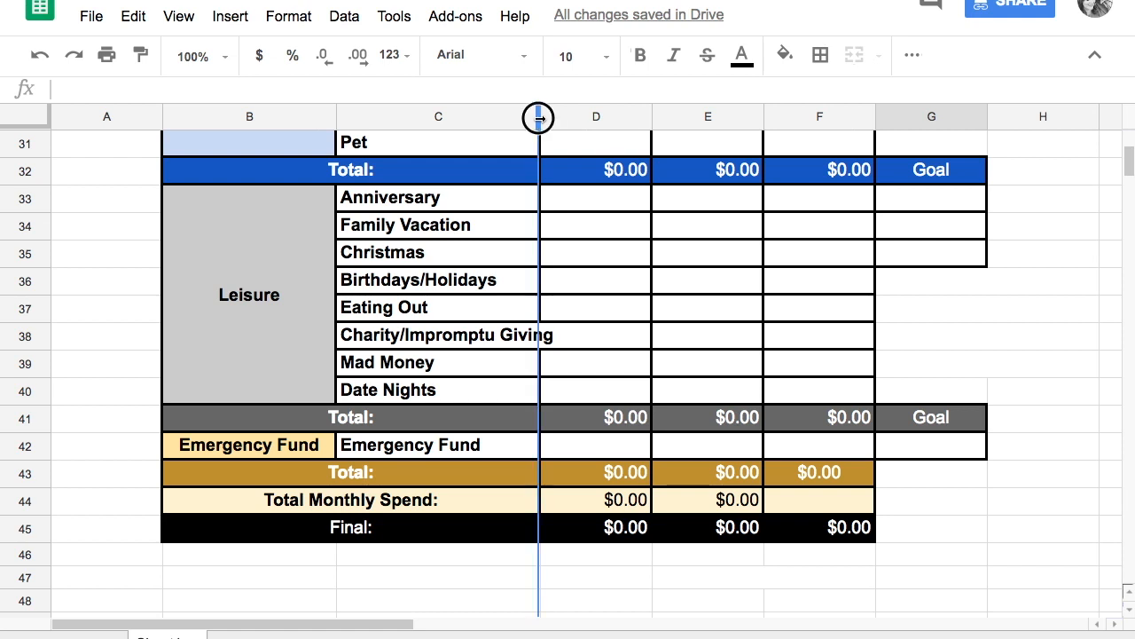
Step: Widen column C so Charity/Impromptu Giving fits fully in its cell
drag(538, 118, 550, 117)
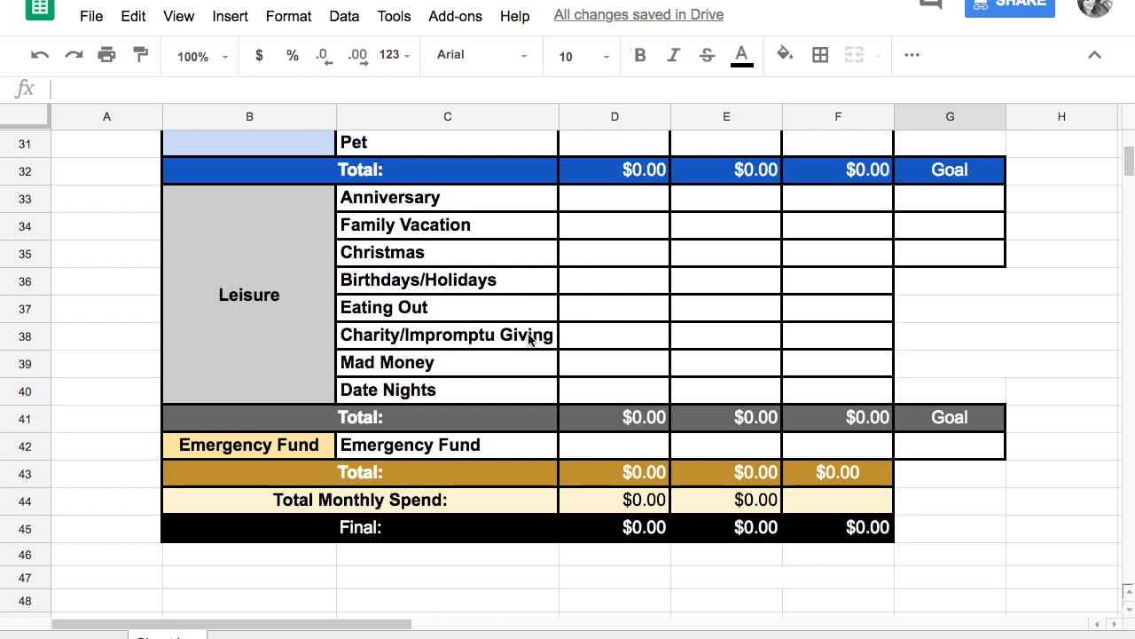
mouse_move(576, 343)
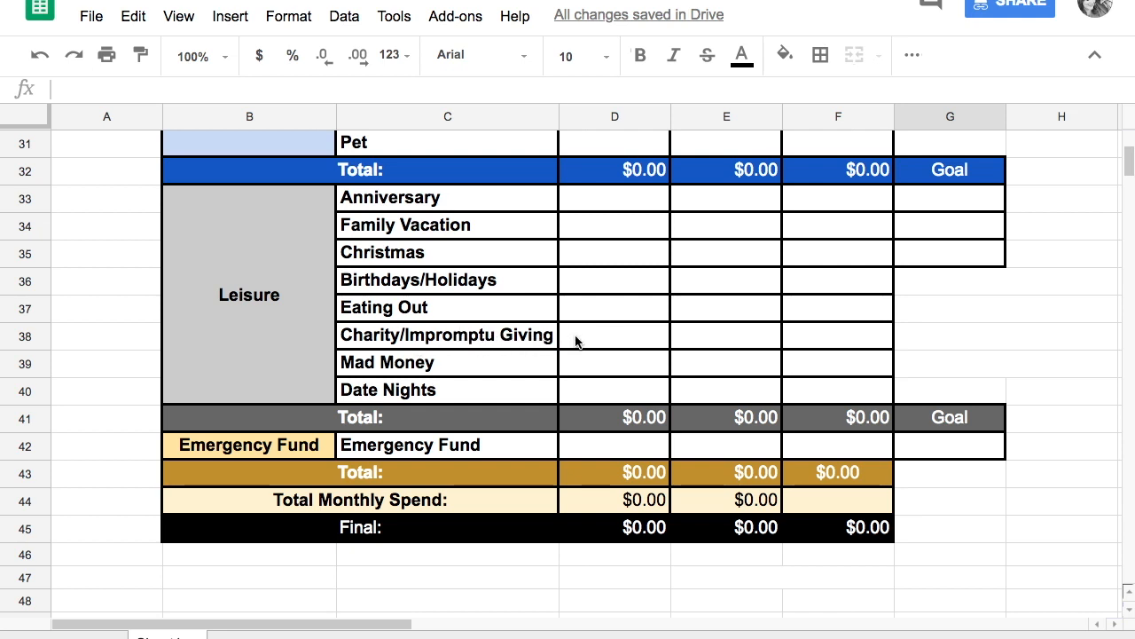
mouse_move(754, 472)
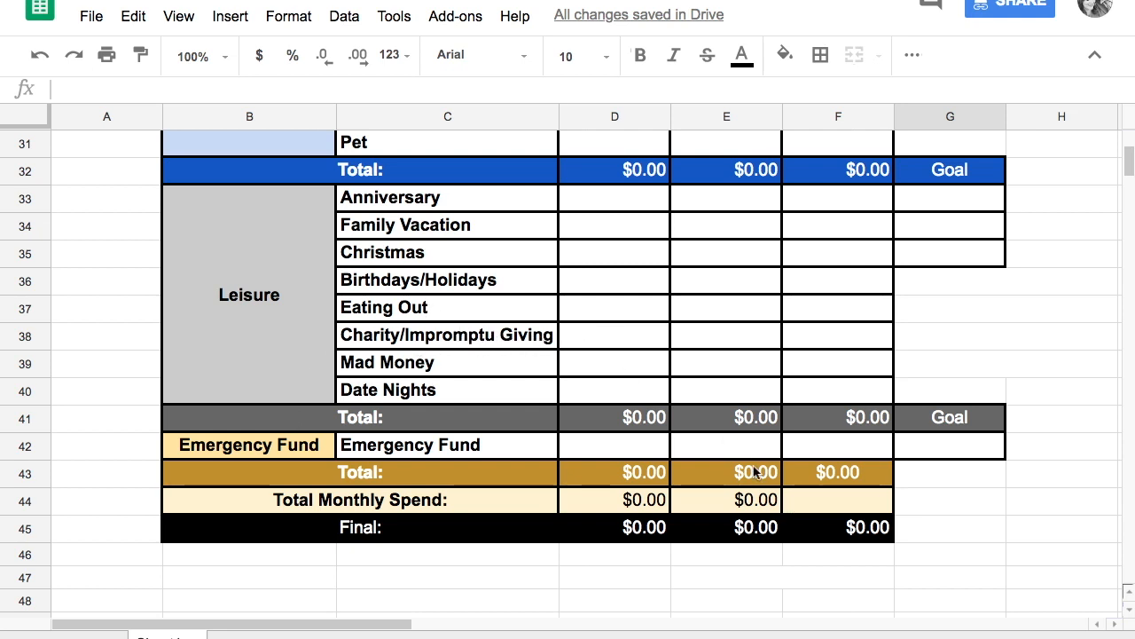
mouse_move(933, 319)
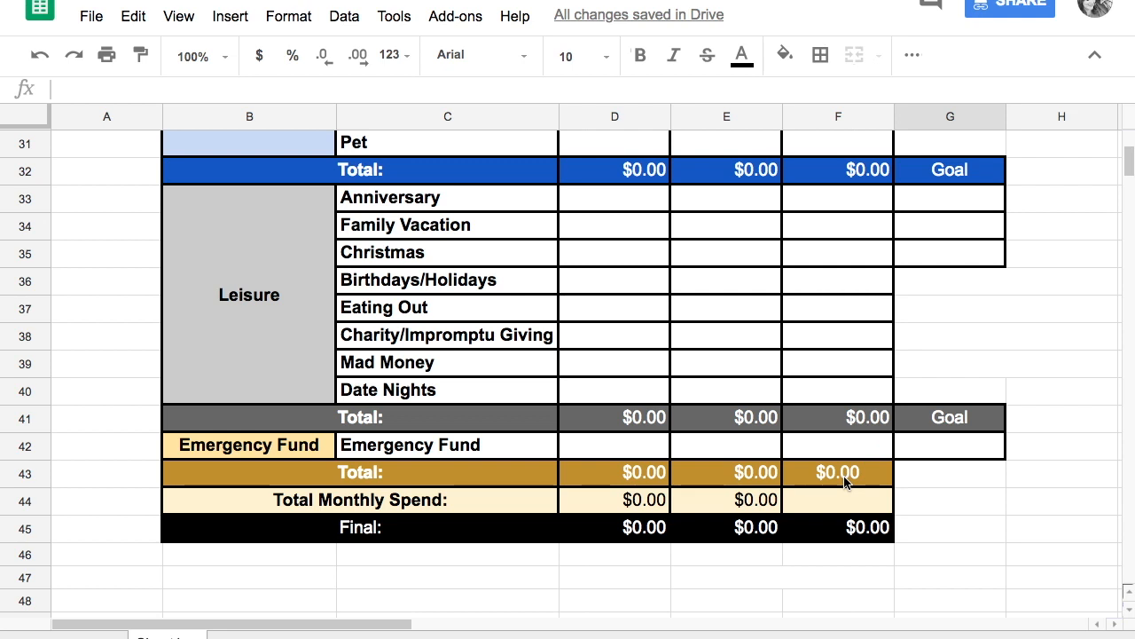
Step: Show the horizontal alignment choices for the Emergency Fund total in F43
click(838, 472)
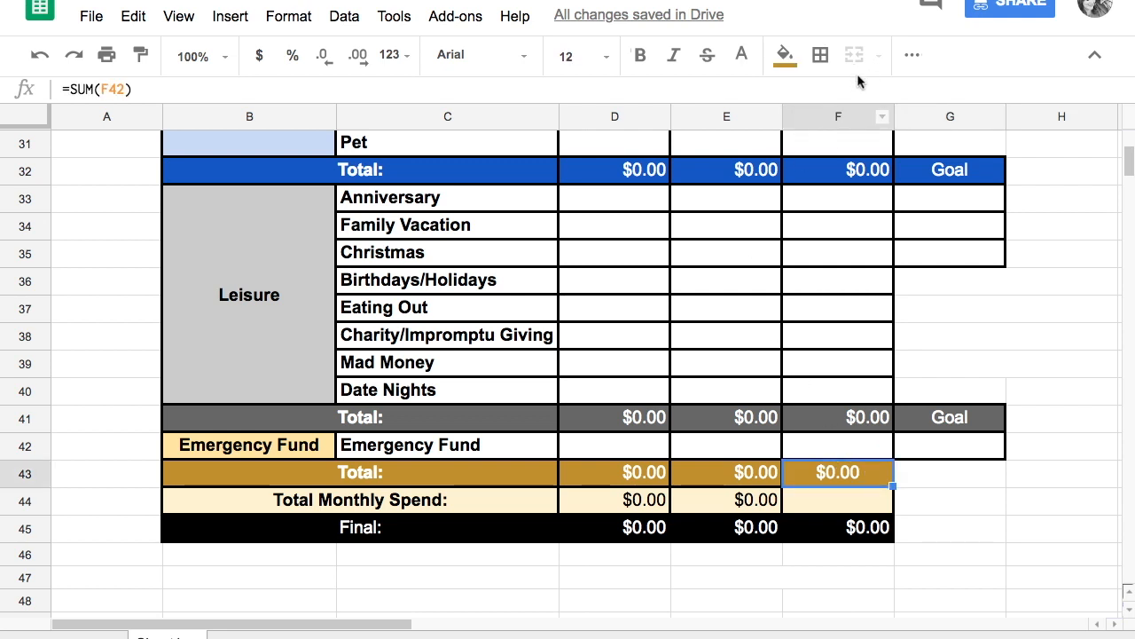
click(912, 55)
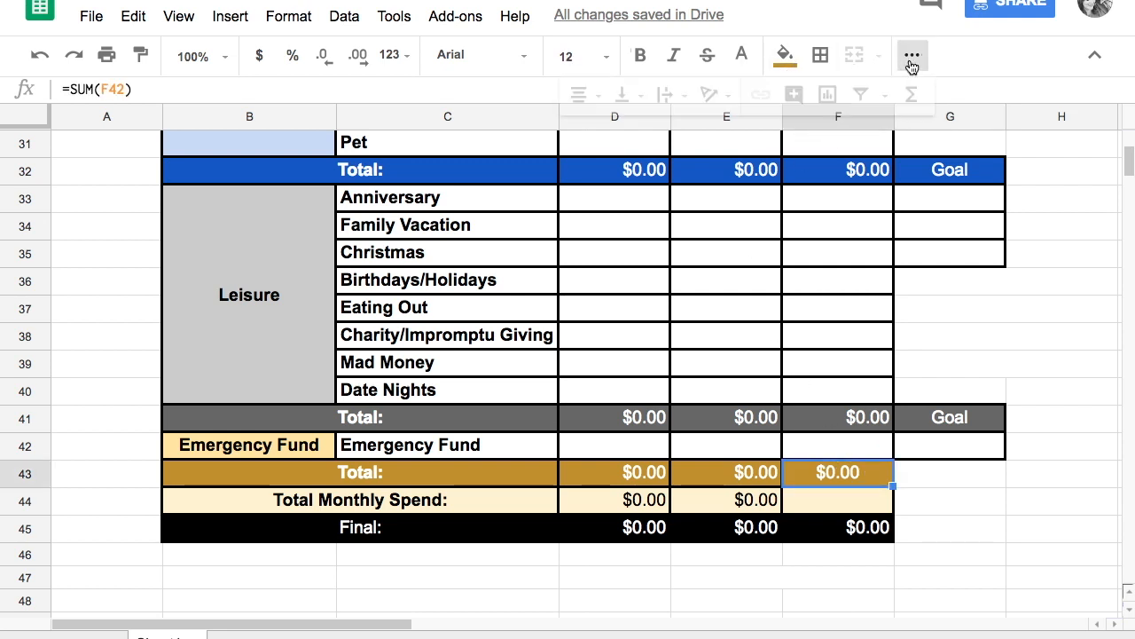
click(578, 94)
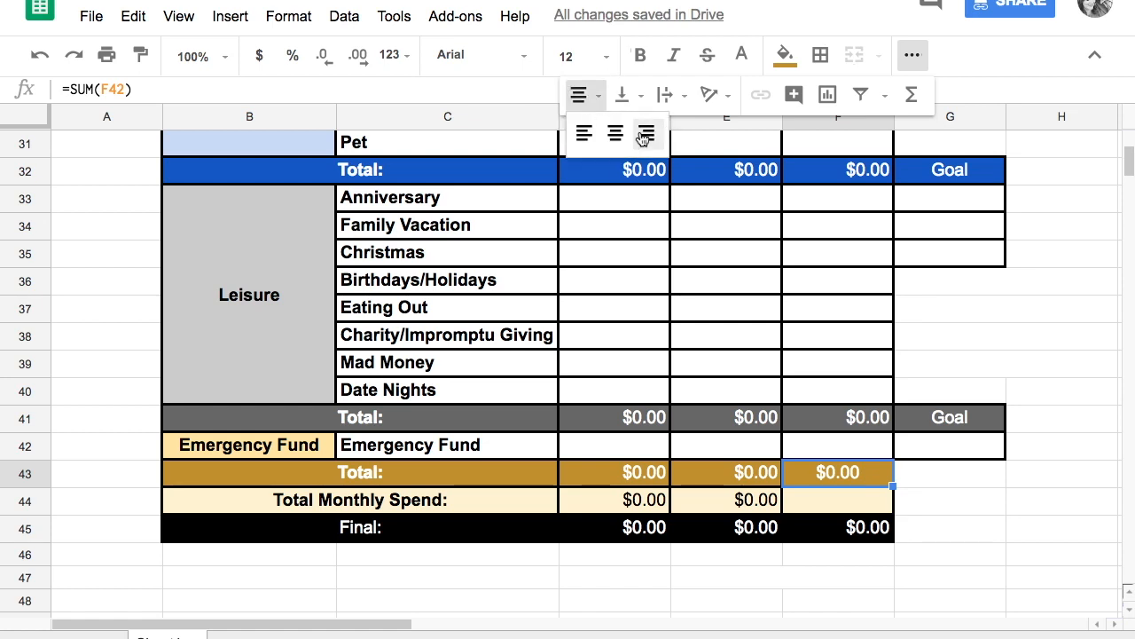
scroll(up, 3)
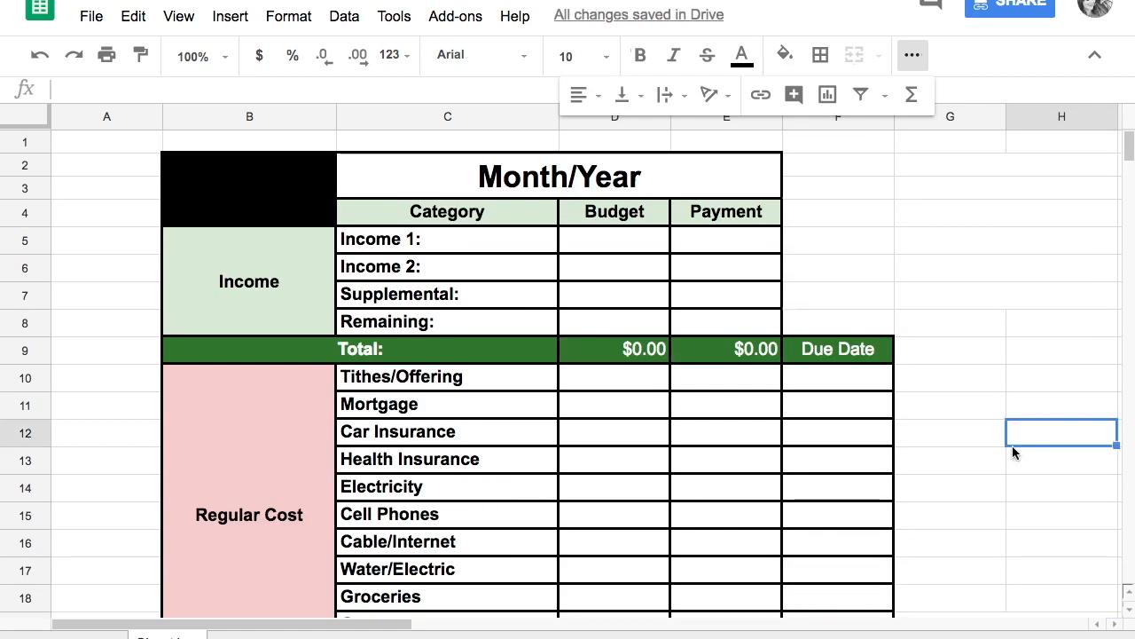
scroll(down, 3)
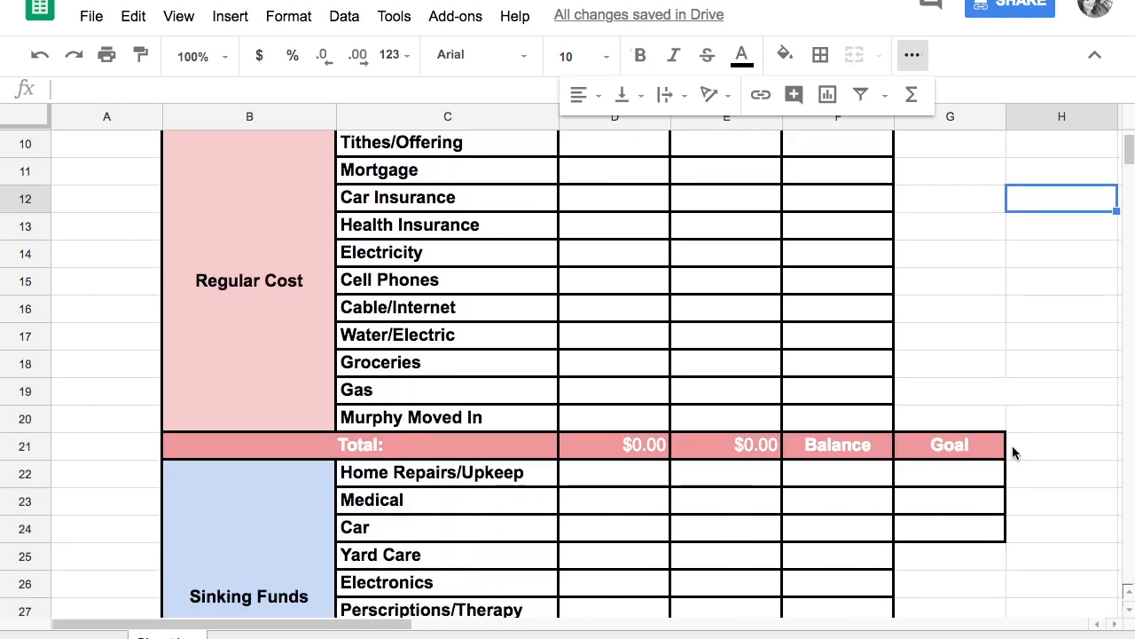
scroll(up, 3)
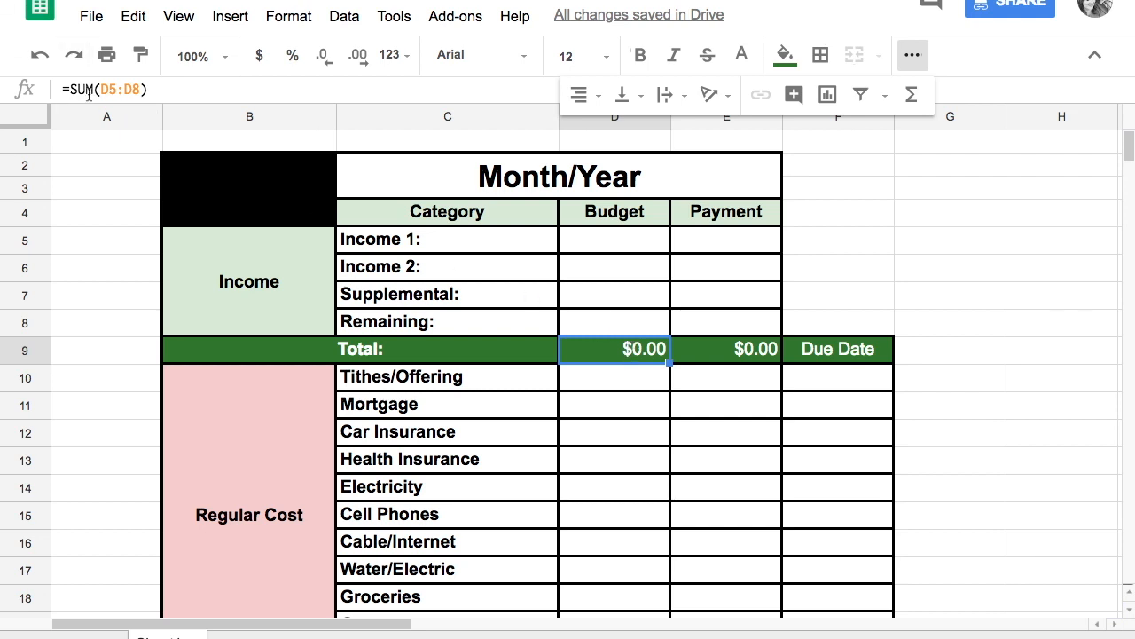
mouse_move(589, 241)
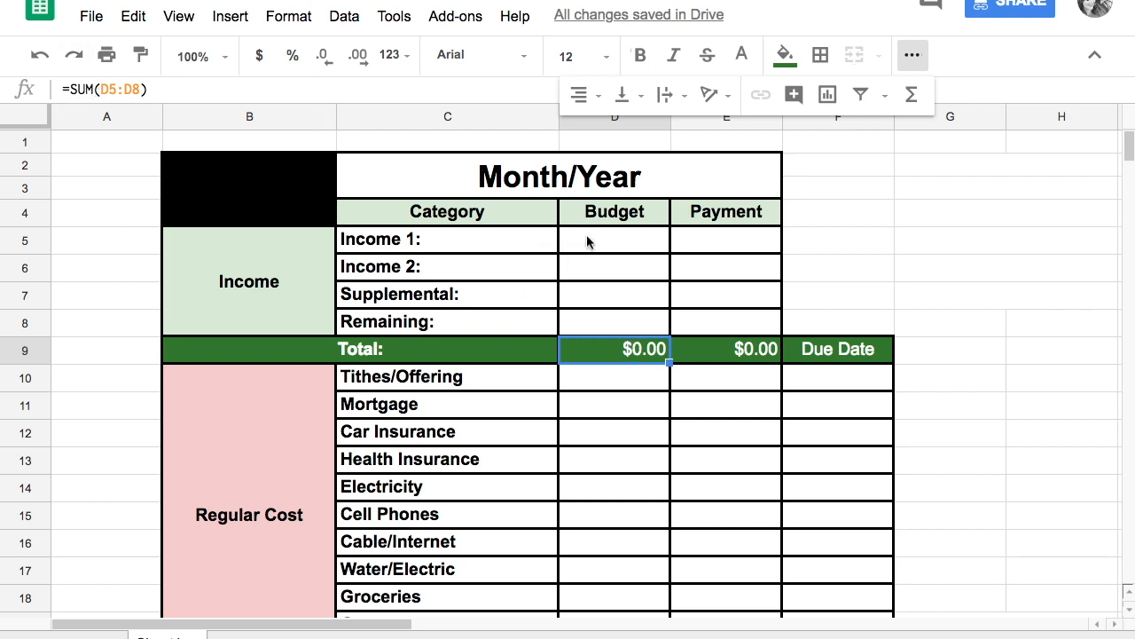
mouse_move(578, 501)
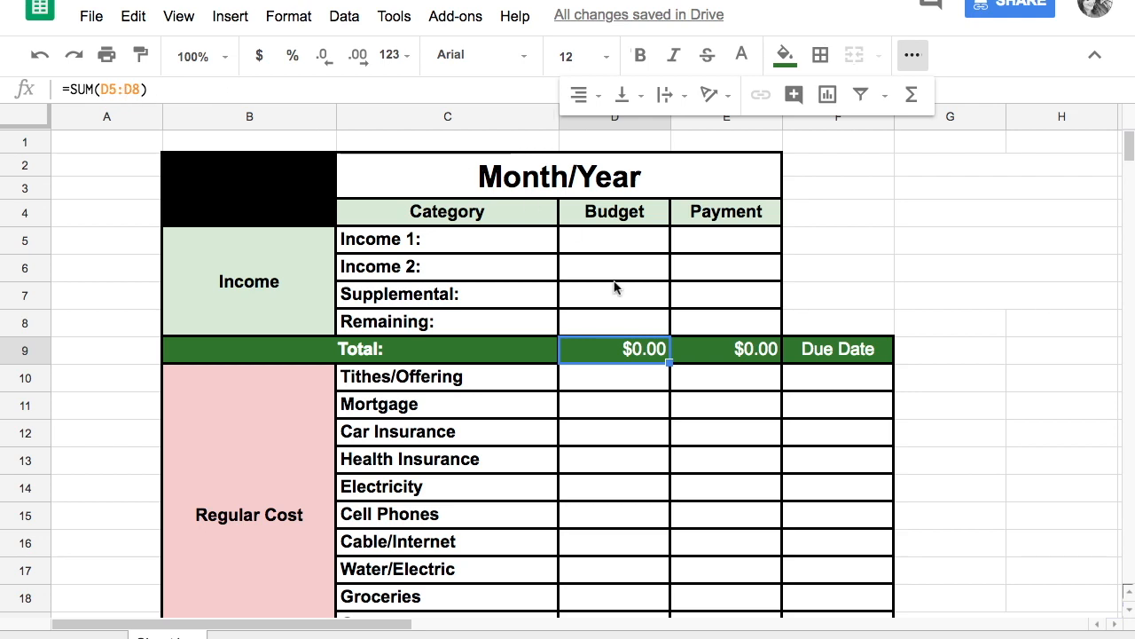
mouse_move(614, 435)
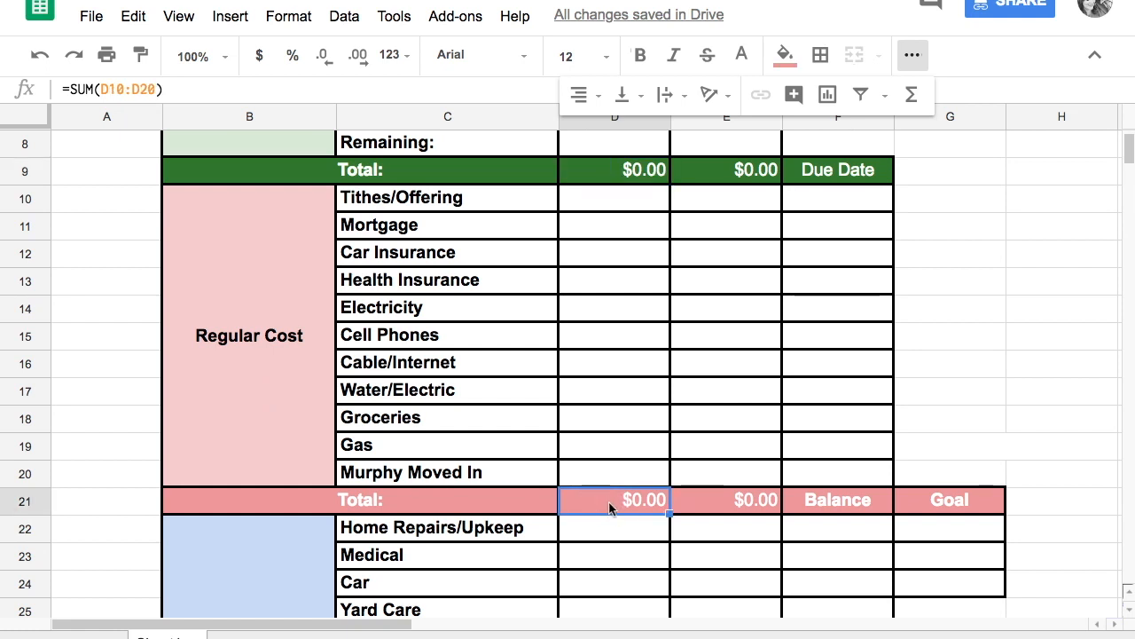
mouse_move(654, 224)
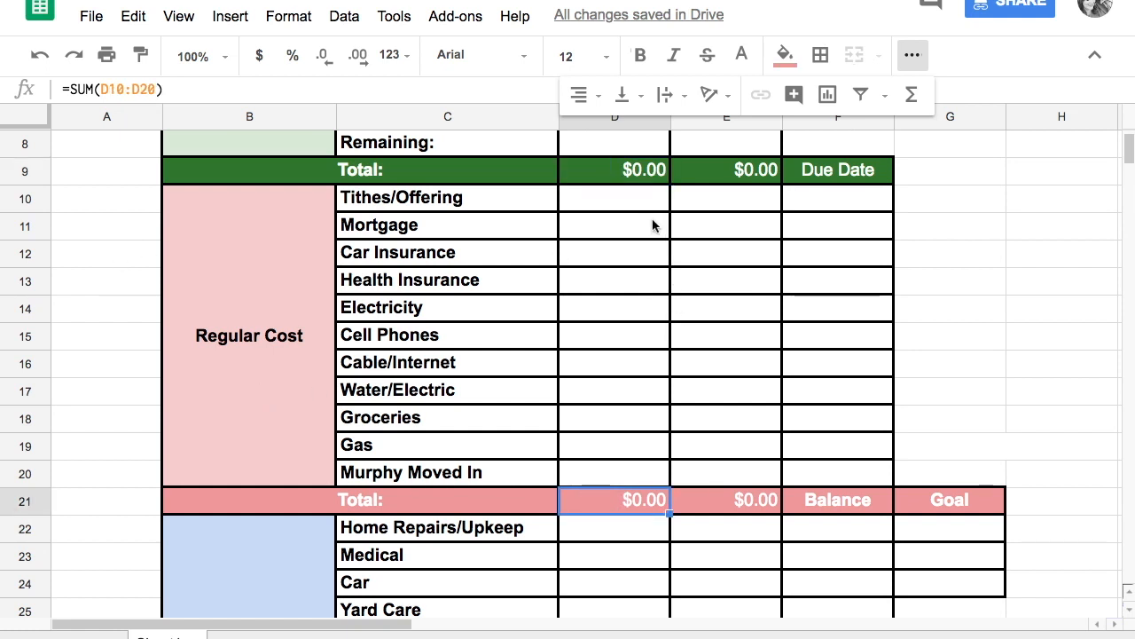
mouse_move(639, 197)
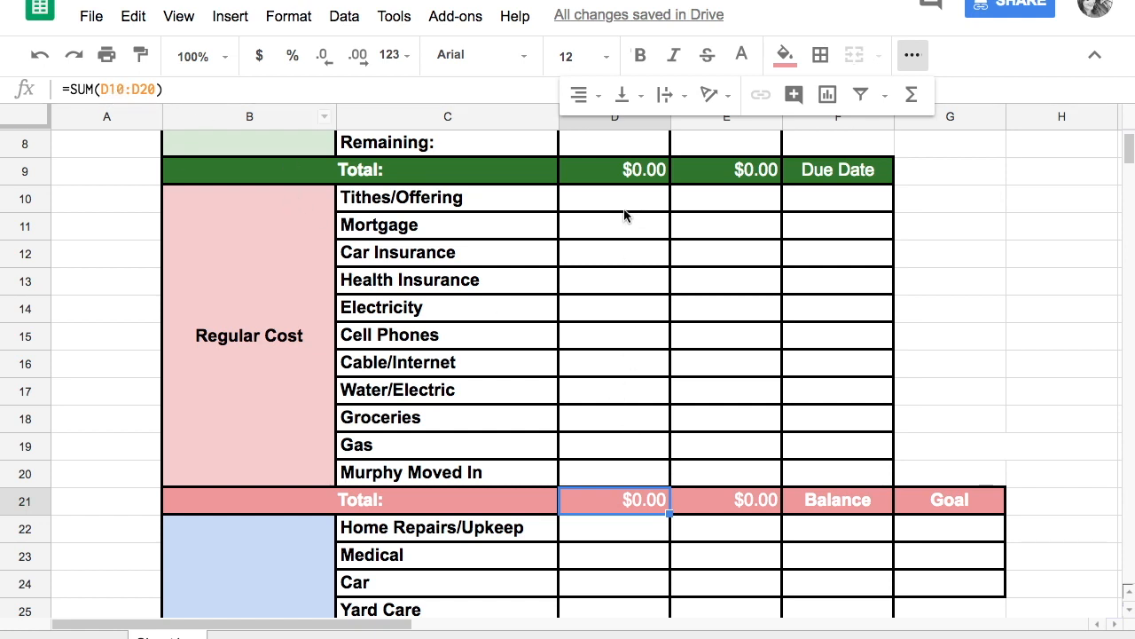
mouse_move(830, 486)
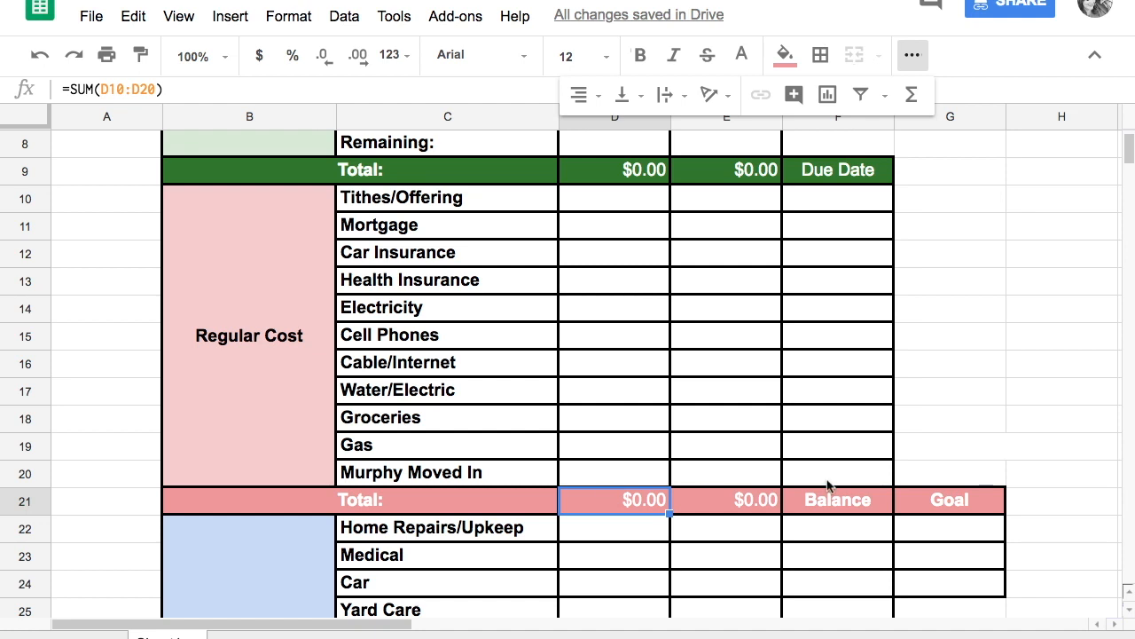
click(726, 472)
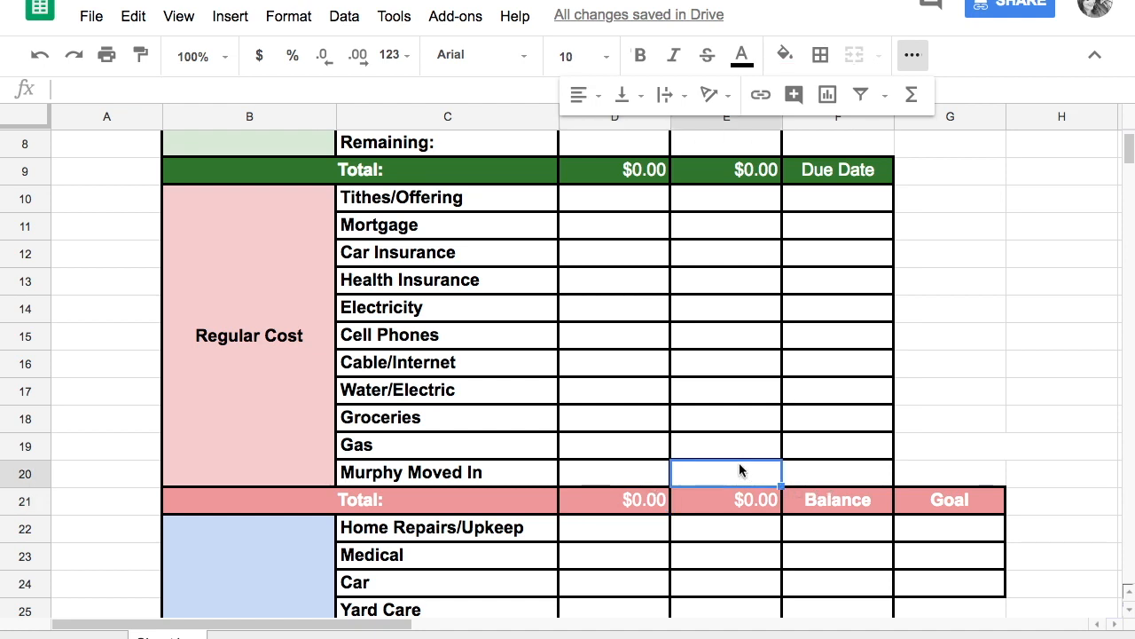
scroll(down, 3)
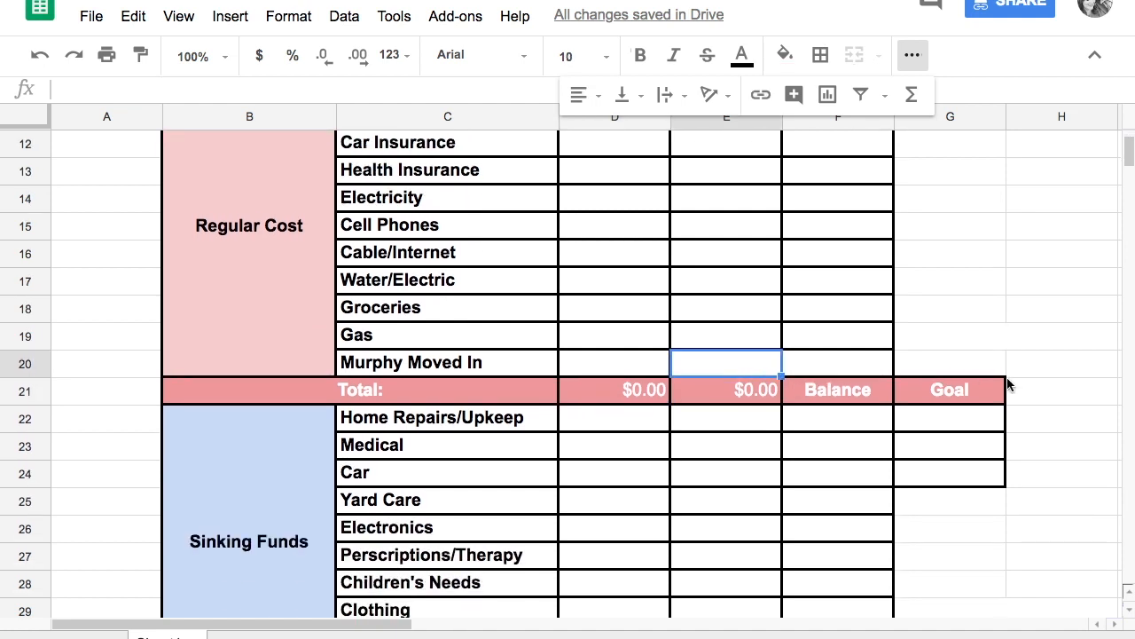
scroll(down, 3)
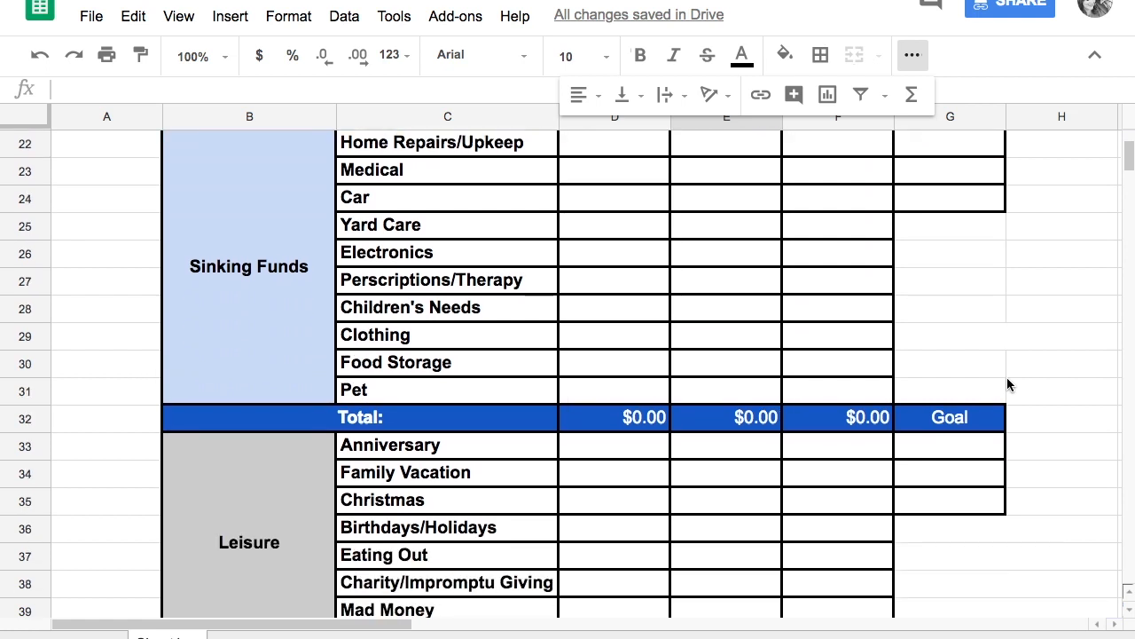
scroll(down, 3)
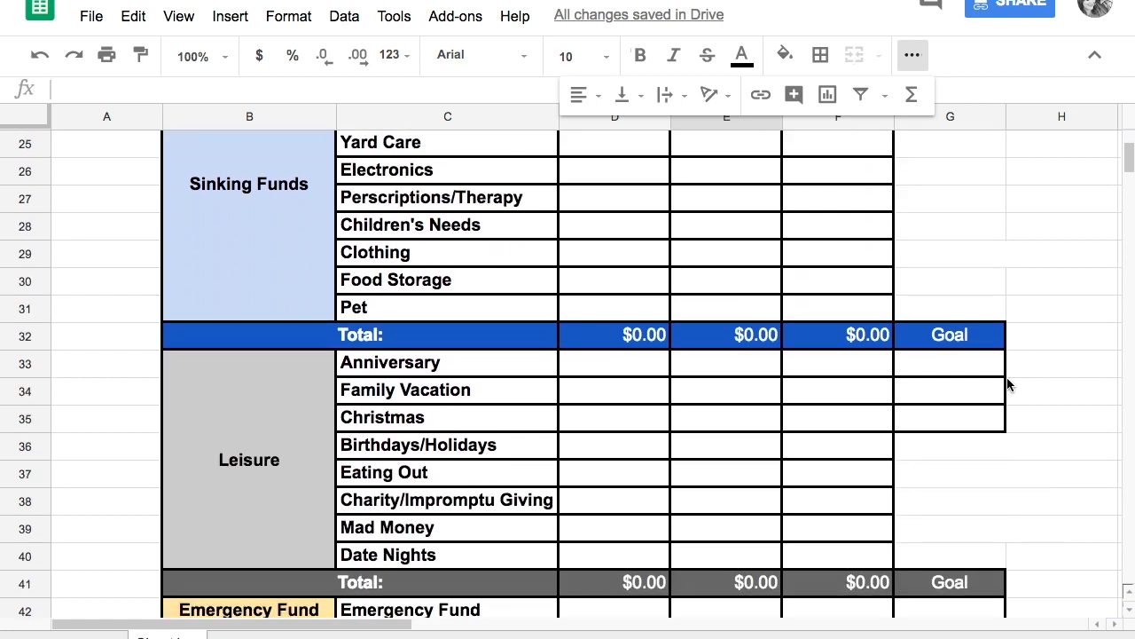
click(1061, 445)
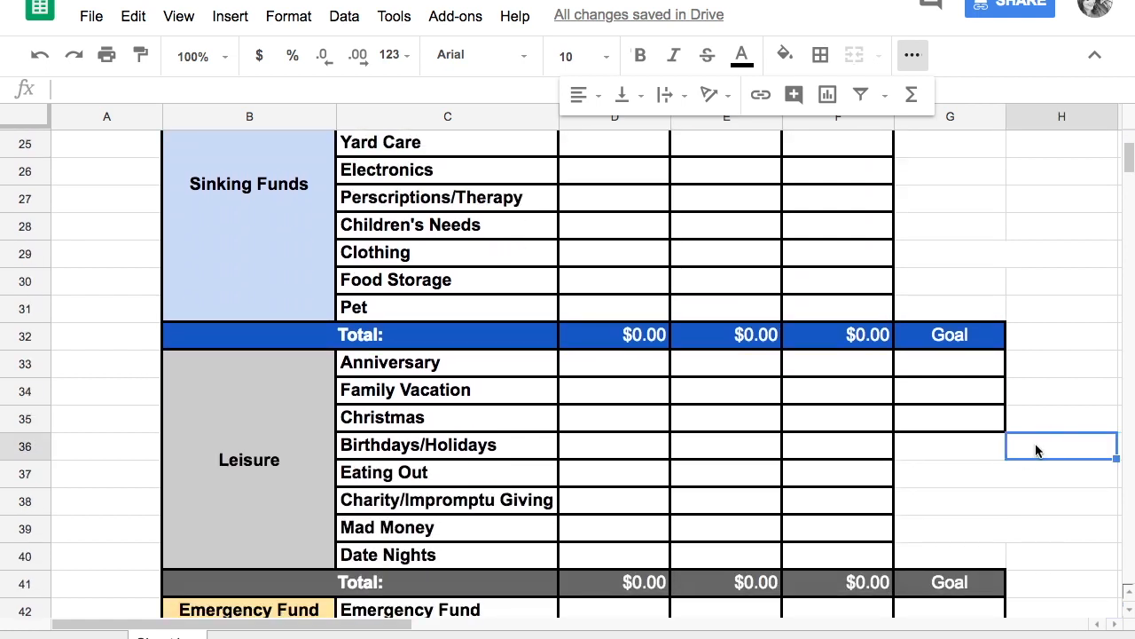
scroll(down, 3)
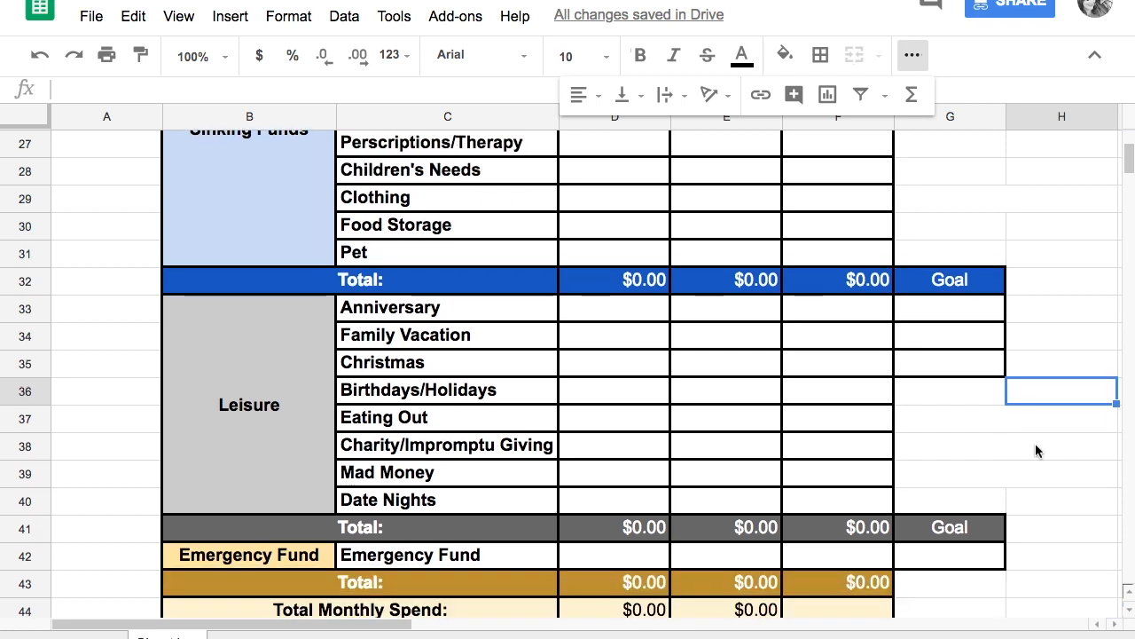
scroll(down, 3)
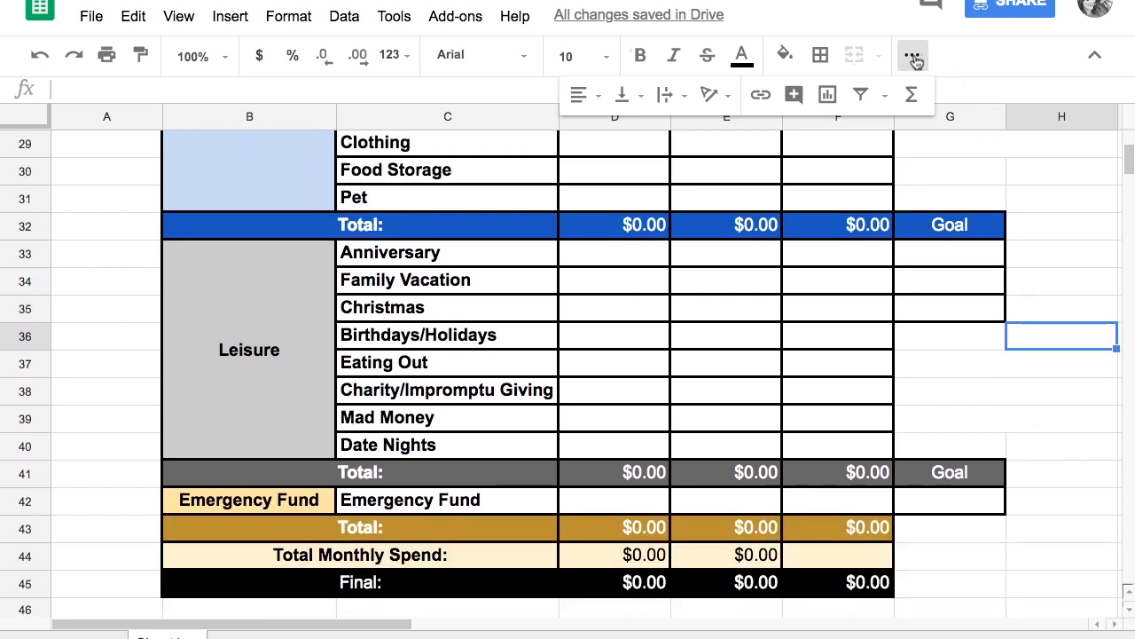
click(912, 55)
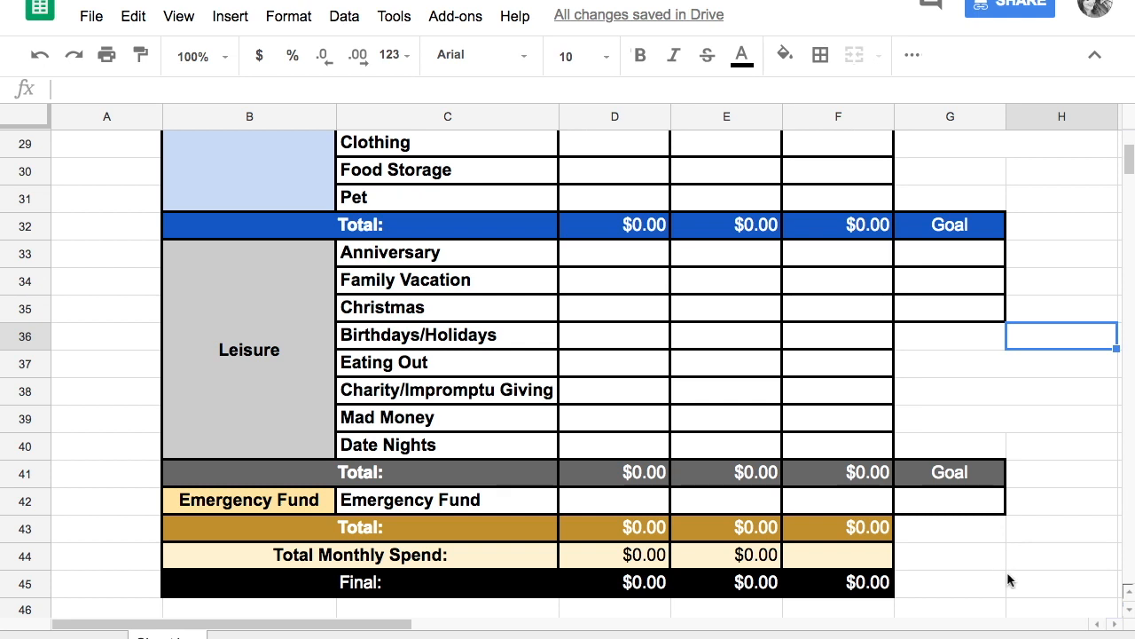
click(1061, 582)
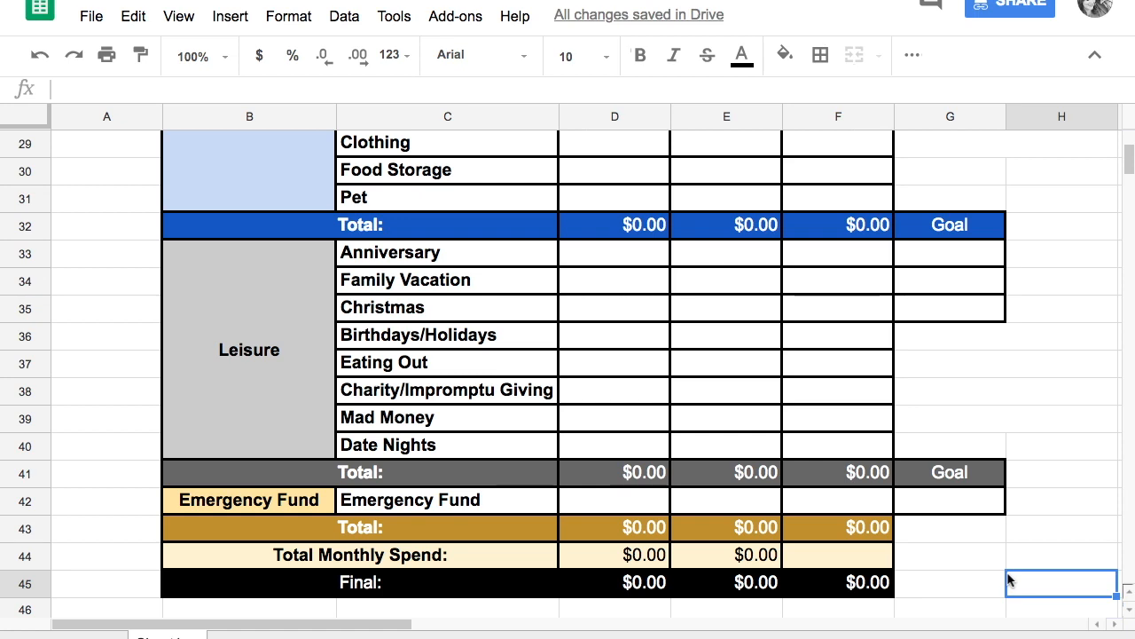
scroll(up, 3)
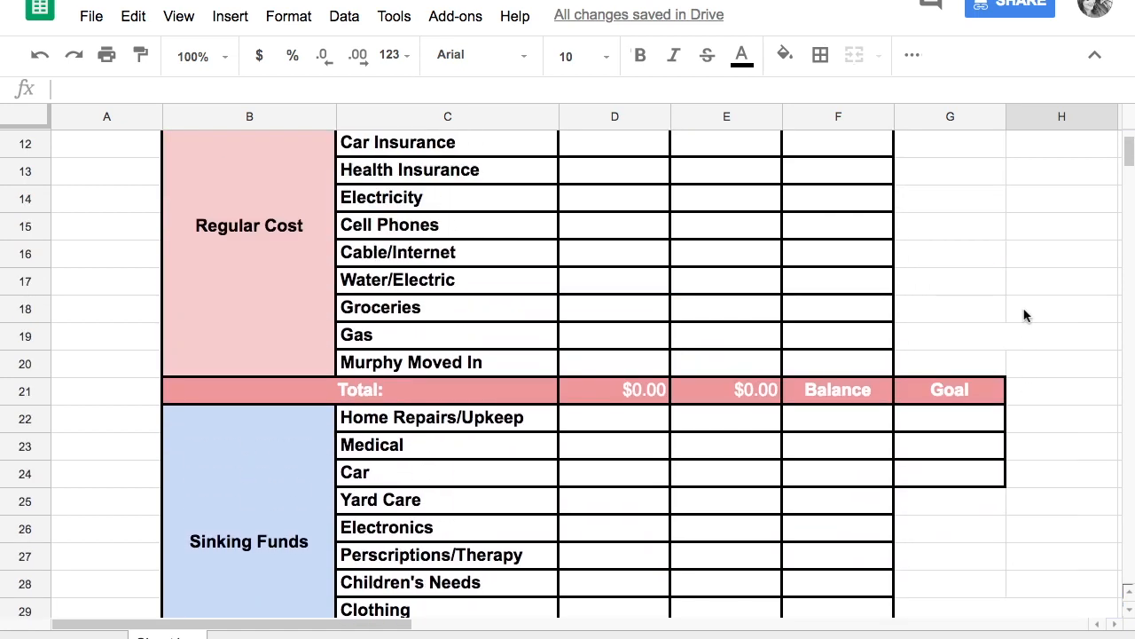
scroll(up, 3)
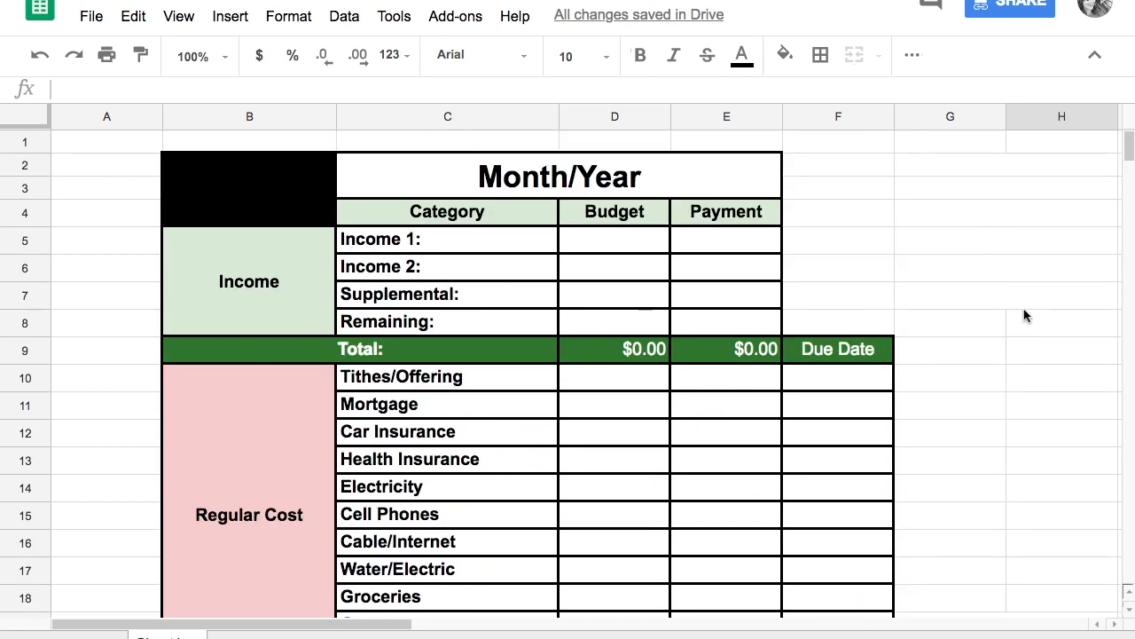
click(106, 142)
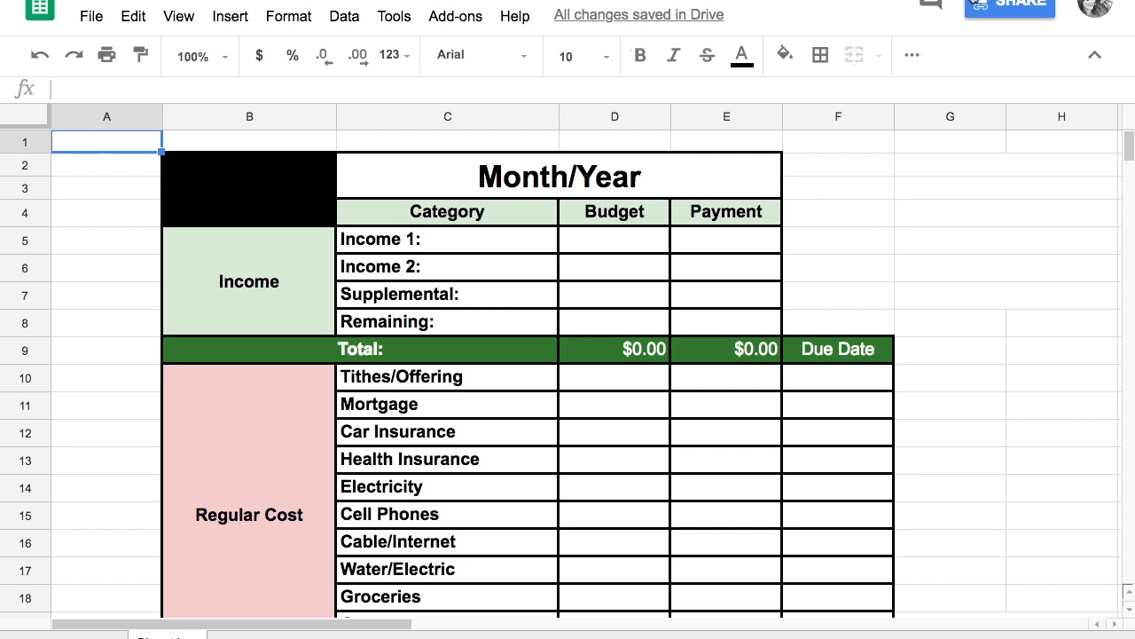
mouse_move(1010, 7)
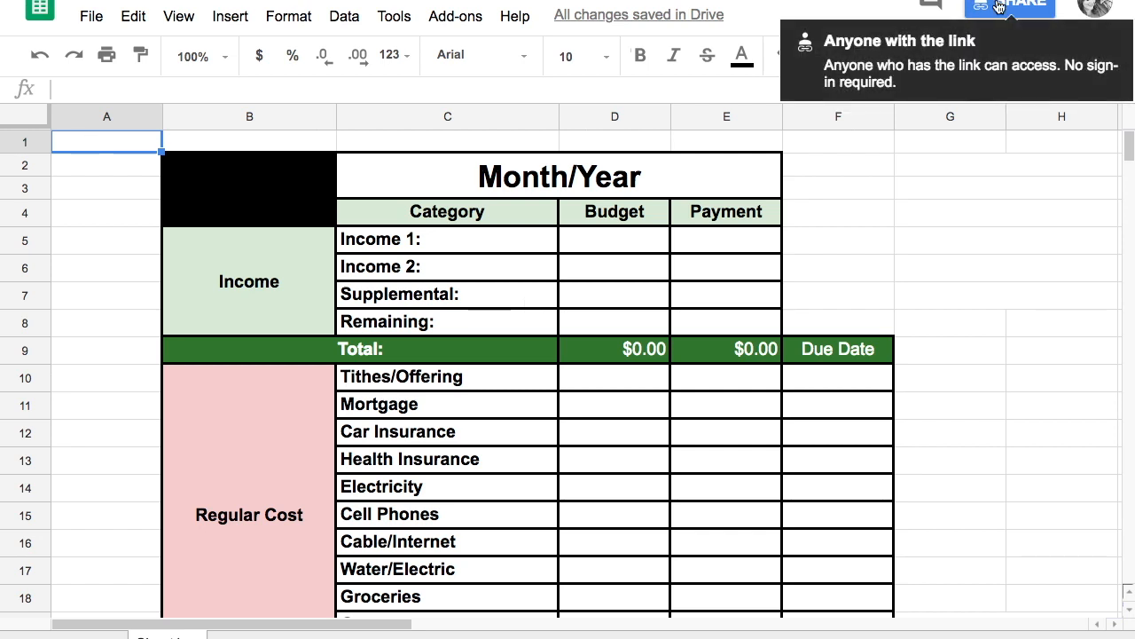
mouse_move(1025, 295)
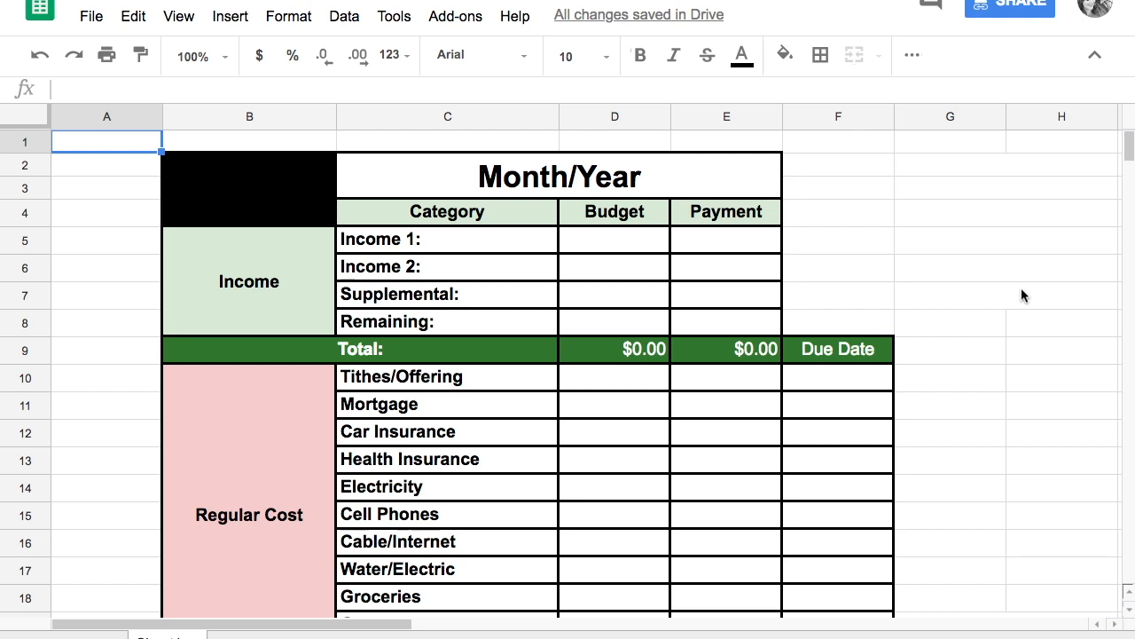
mouse_move(610, 354)
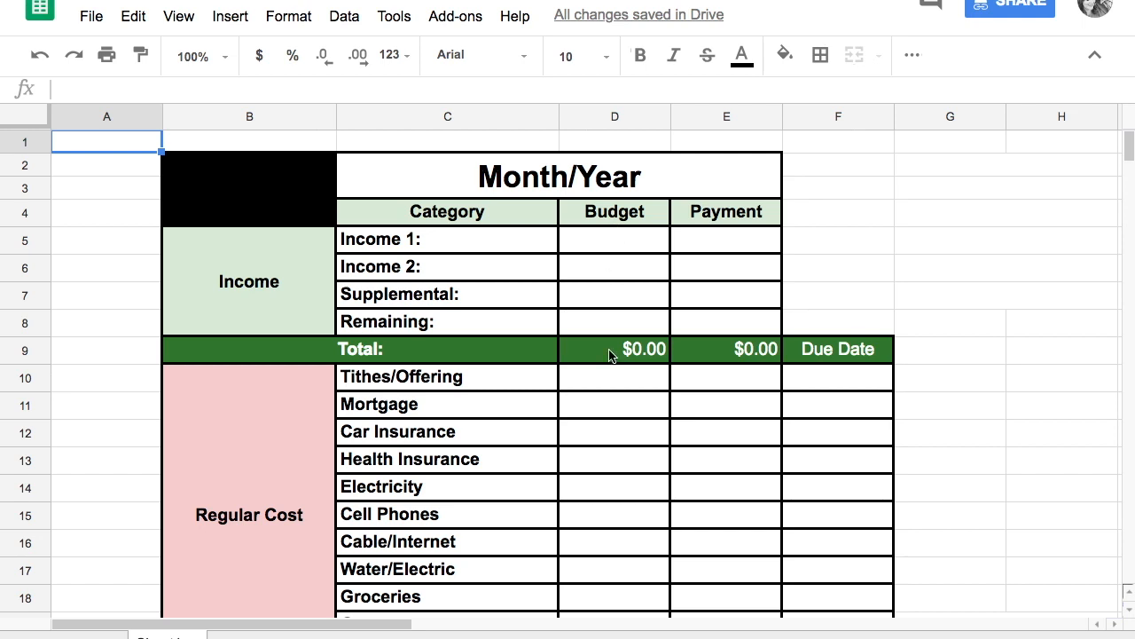
scroll(down, 3)
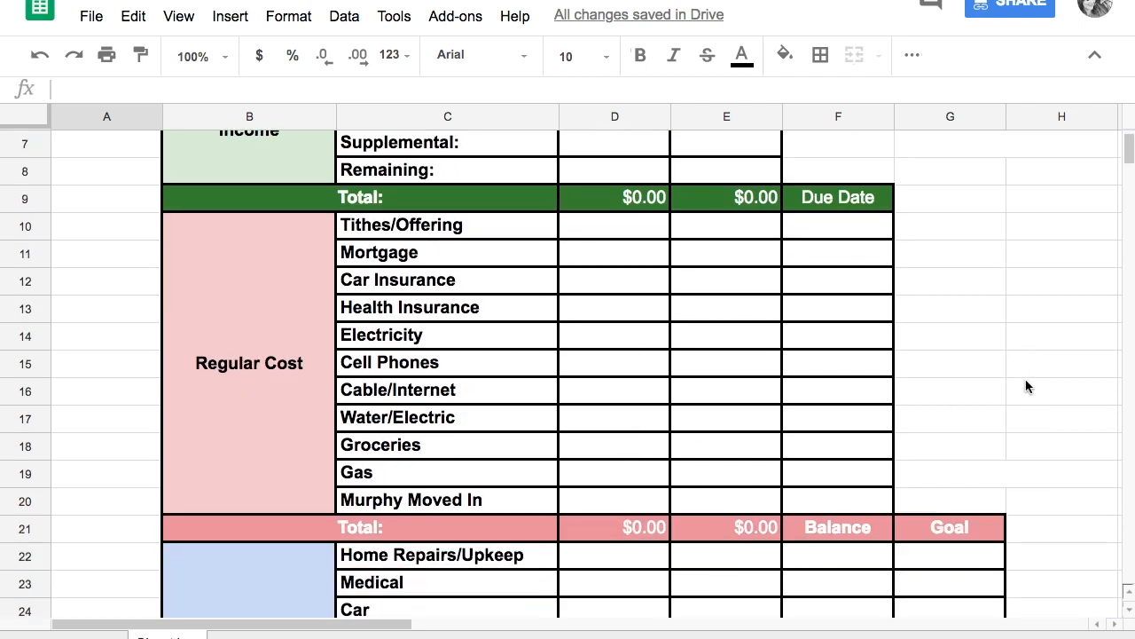
scroll(down, 3)
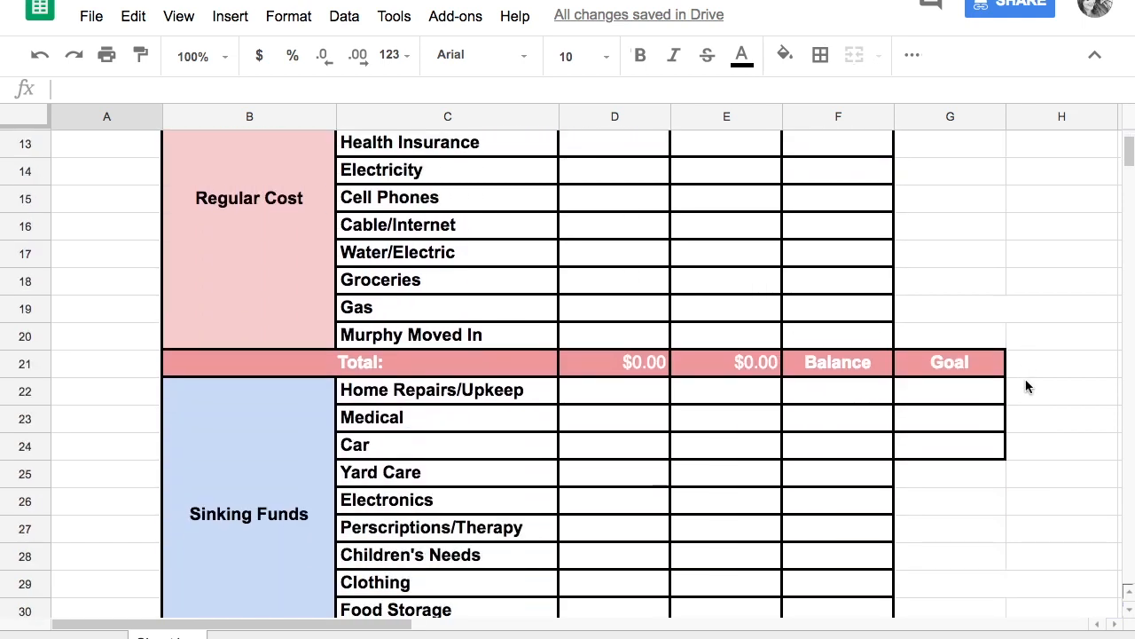
scroll(down, 3)
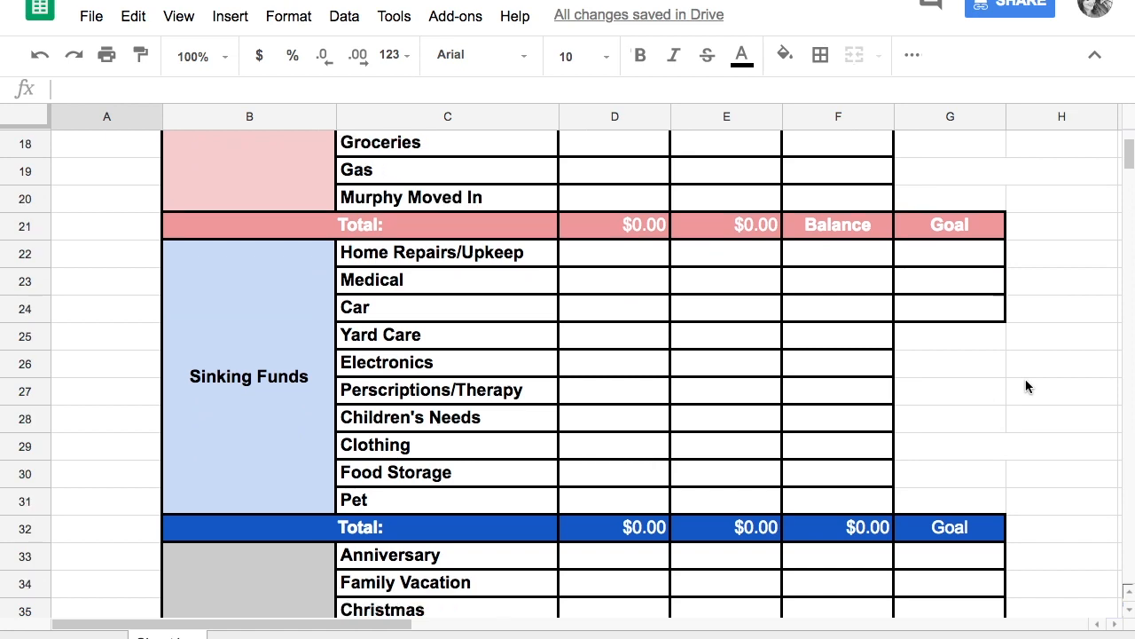
scroll(down, 3)
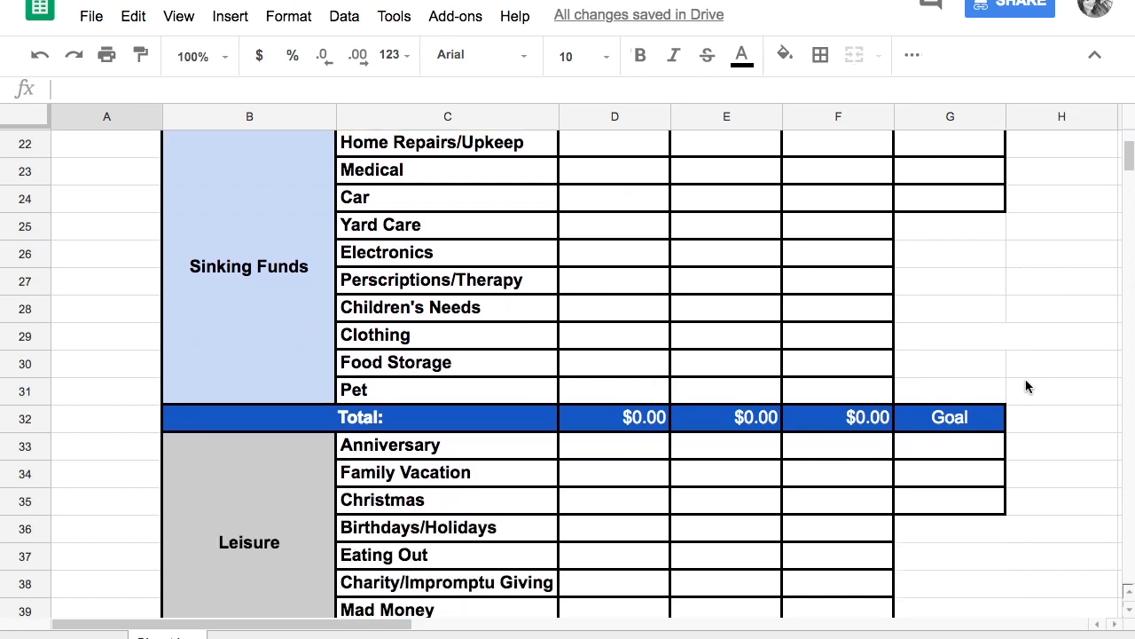
scroll(down, 3)
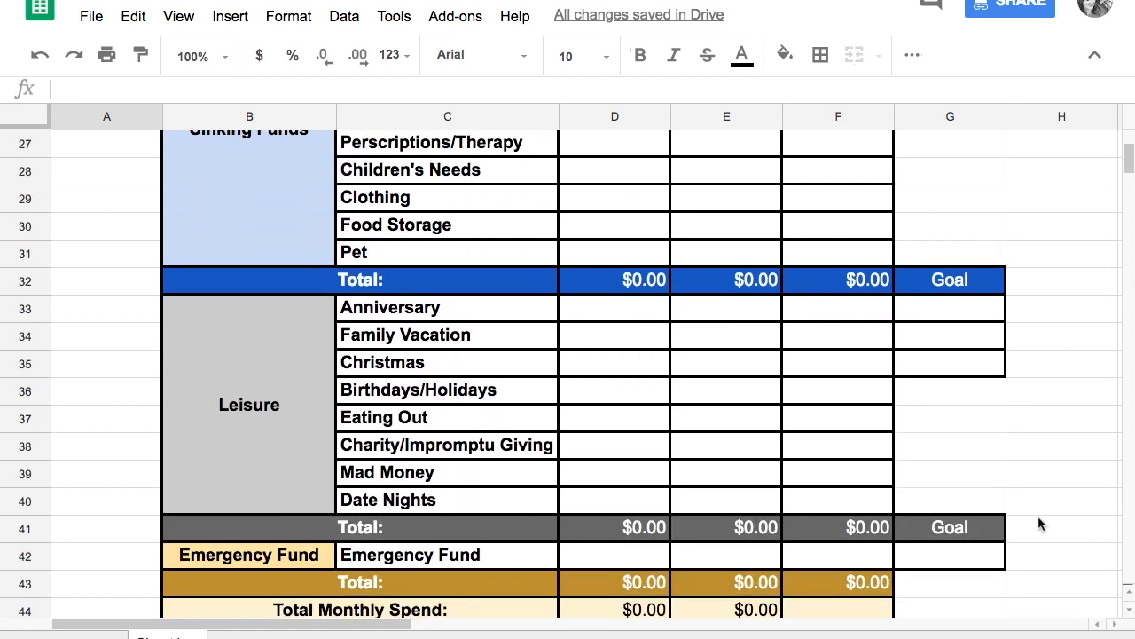
scroll(down, 3)
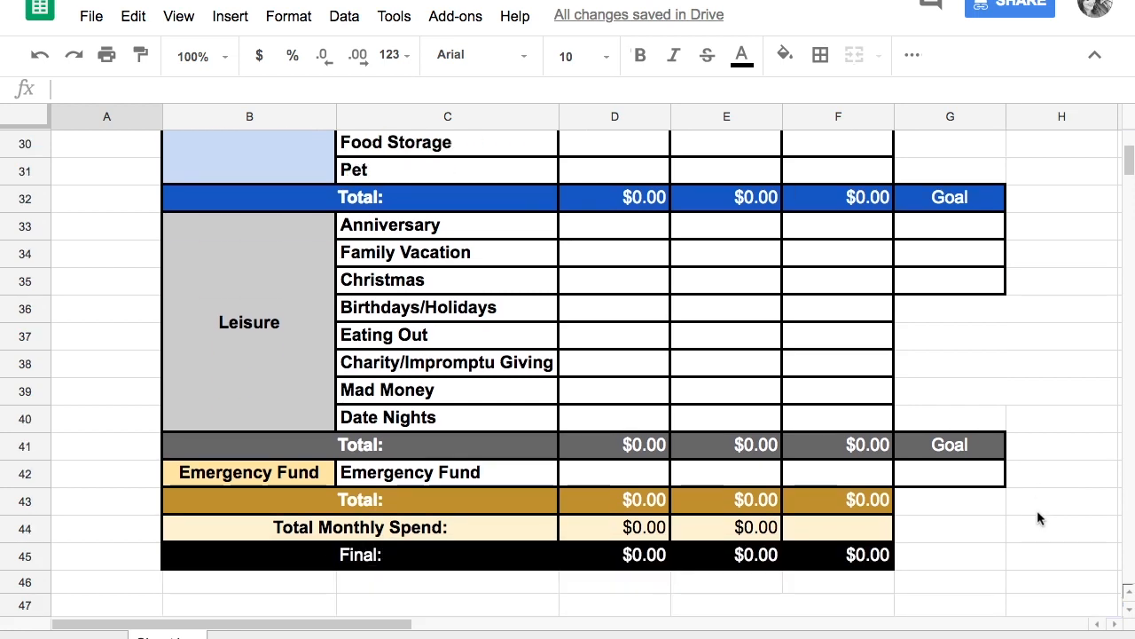
scroll(up, 3)
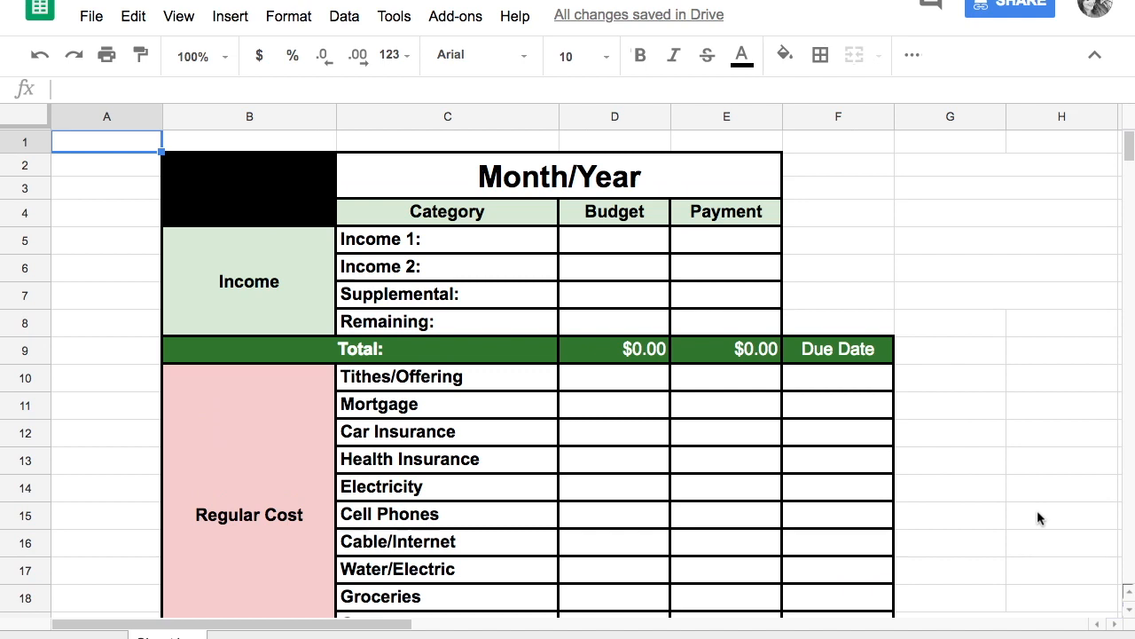